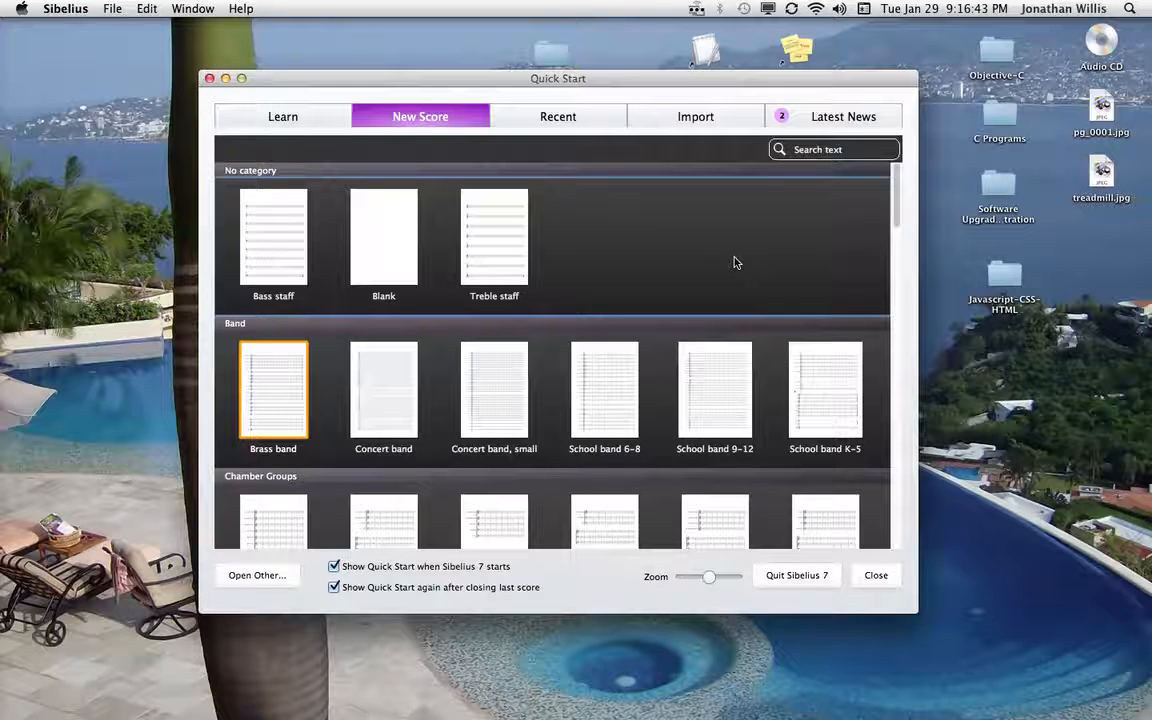
# Step: Start a new score from the Treble staff template and reach its setup options
pyautogui.click(494, 236)
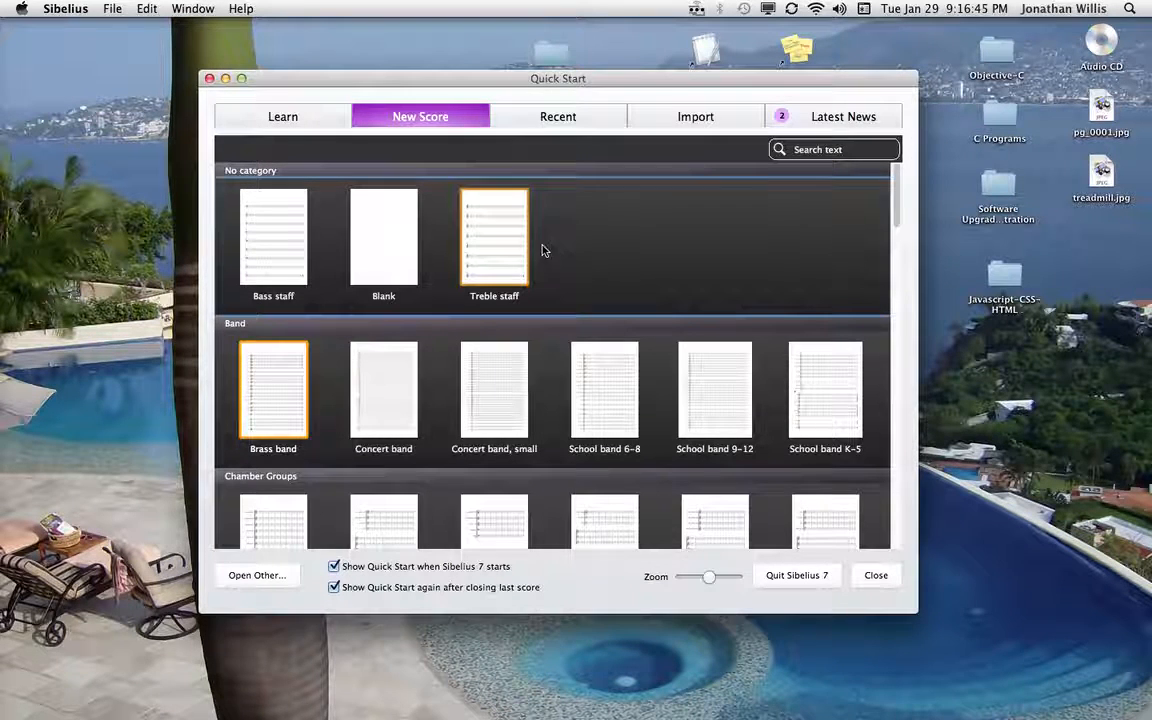
pyautogui.click(384, 236)
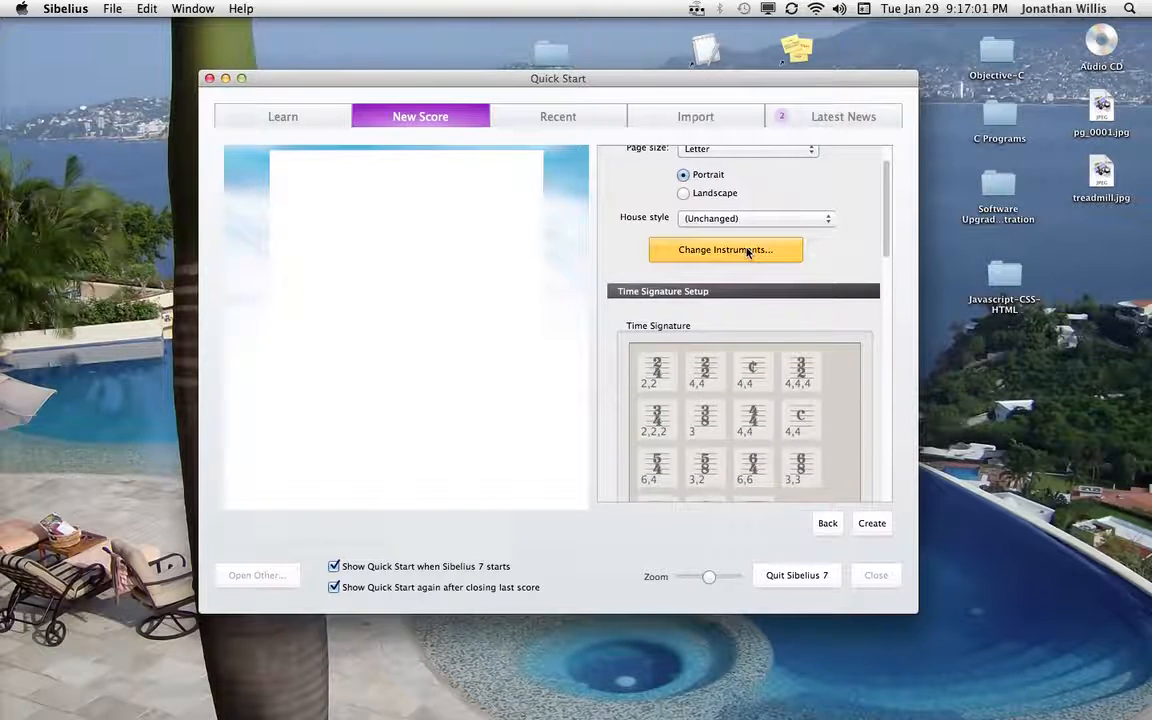
# Step: Browse the Band Instruments collection in Change Instruments to reach the brass
pyautogui.click(724, 248)
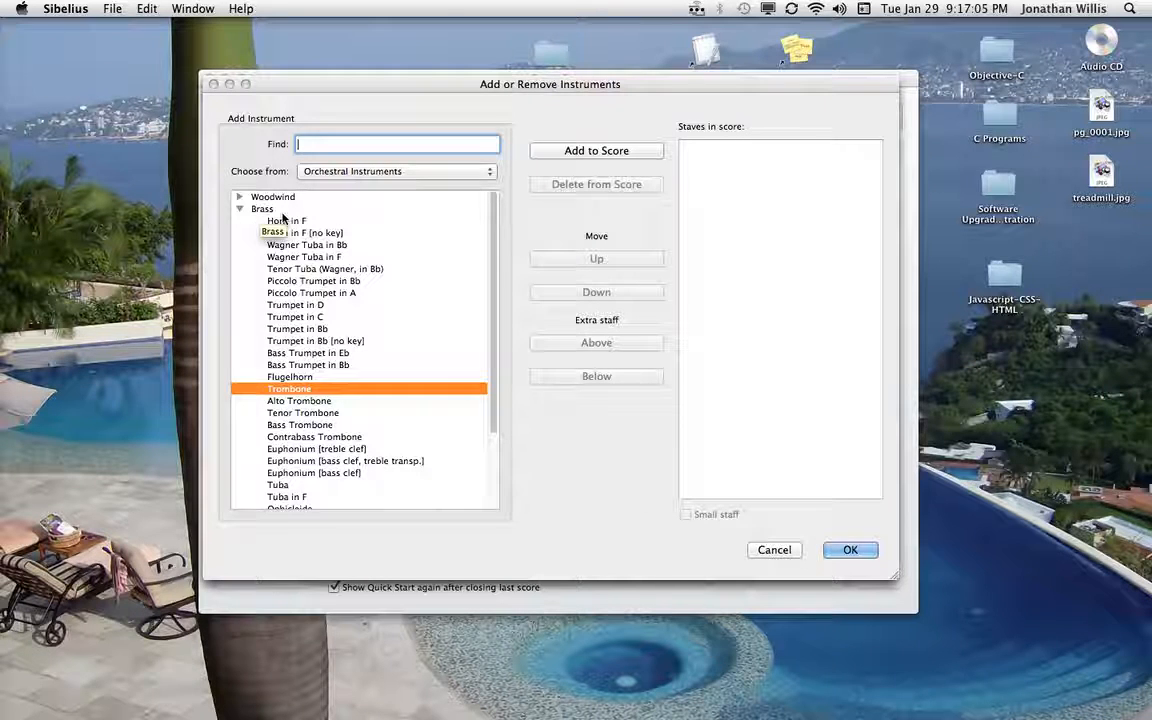
pyautogui.click(240, 210)
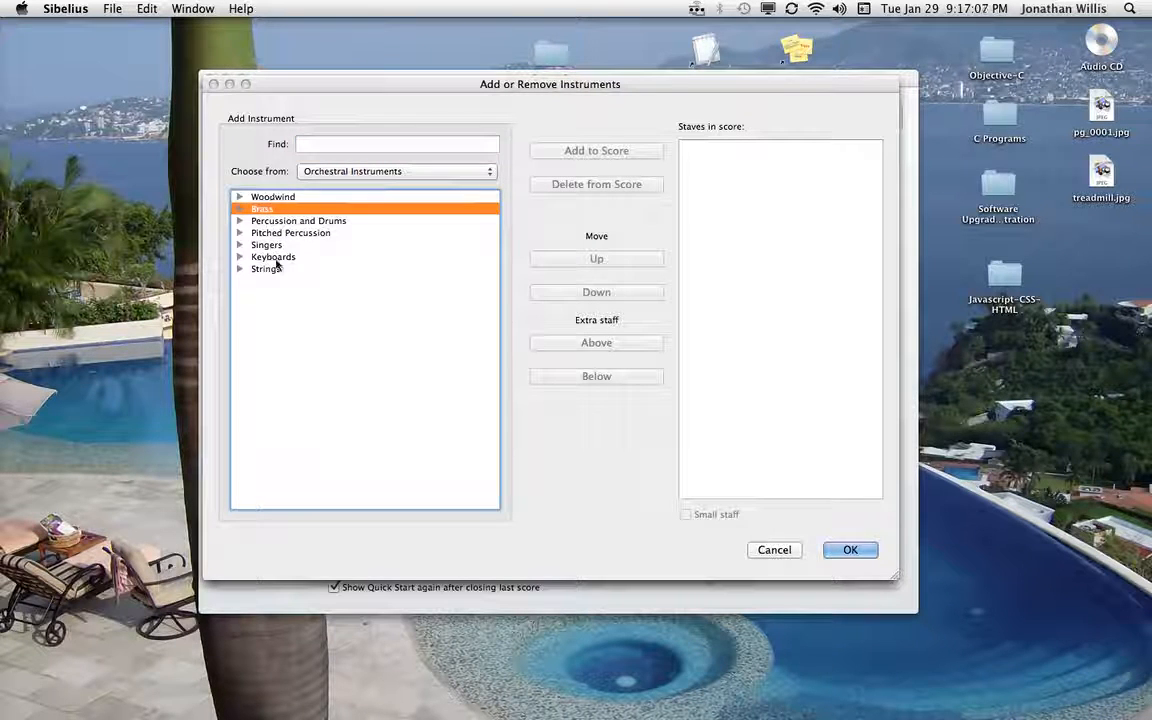
pyautogui.click(396, 144)
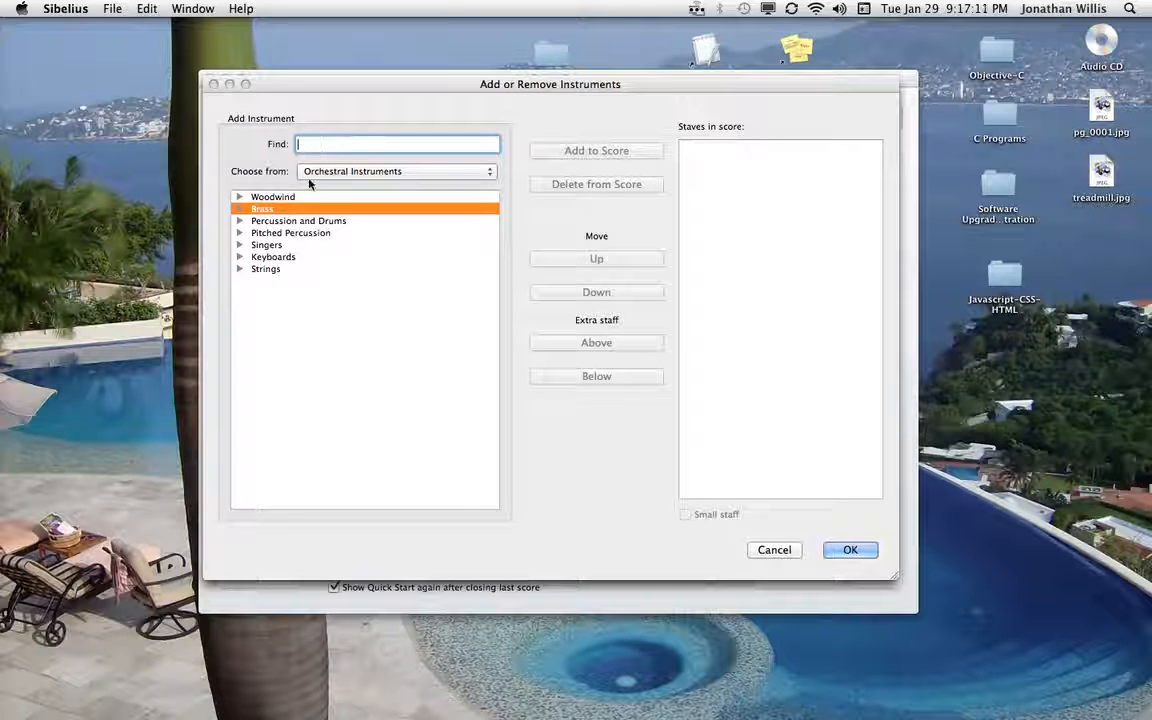
pyautogui.click(396, 172)
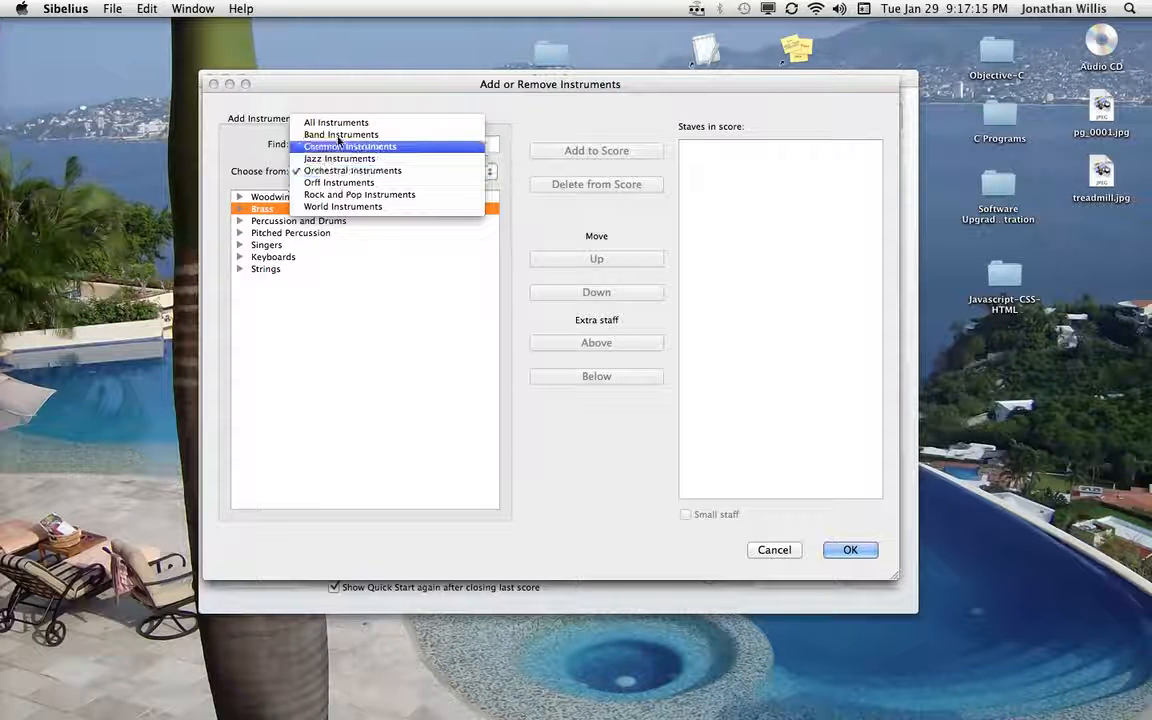
pyautogui.click(340, 134)
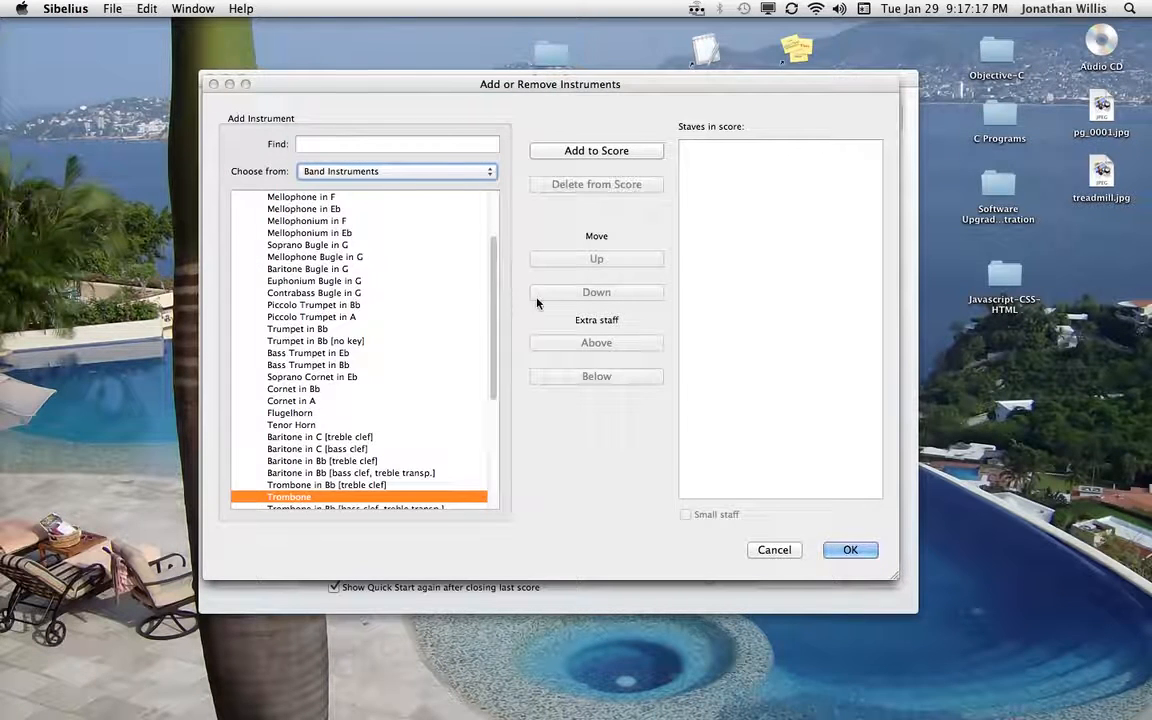
pyautogui.scroll(-3)
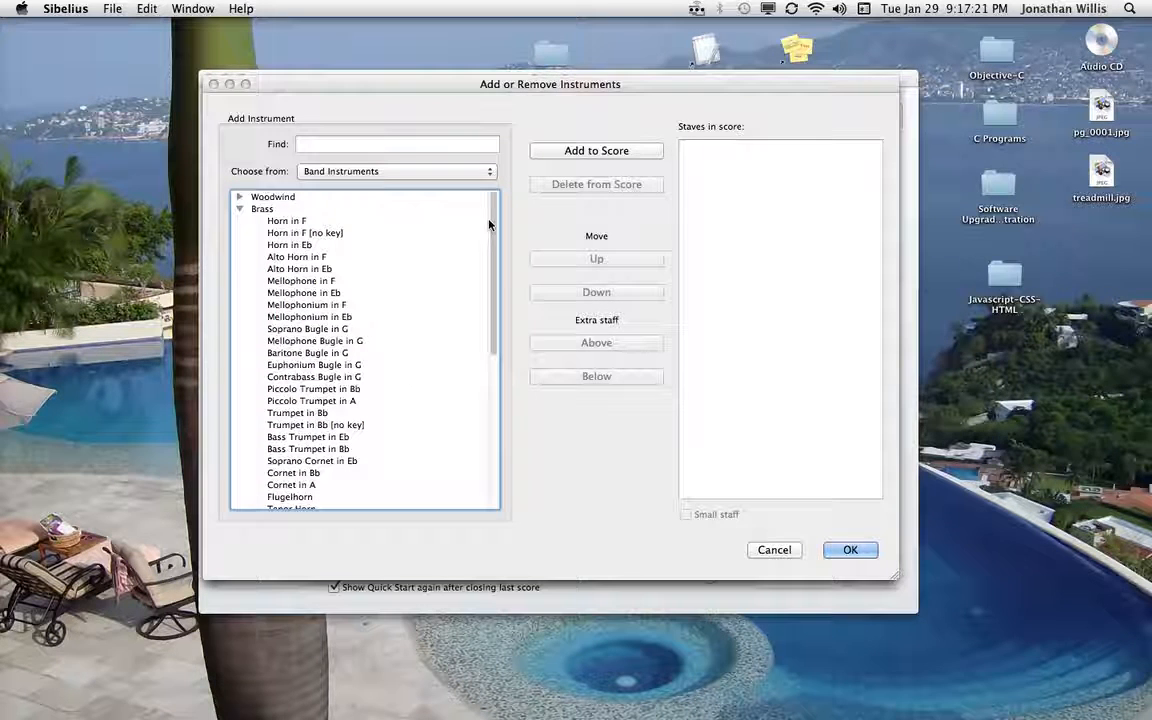
# Step: Add Horn in F twice and confirm the two-horn instrument setup
pyautogui.click(286, 220)
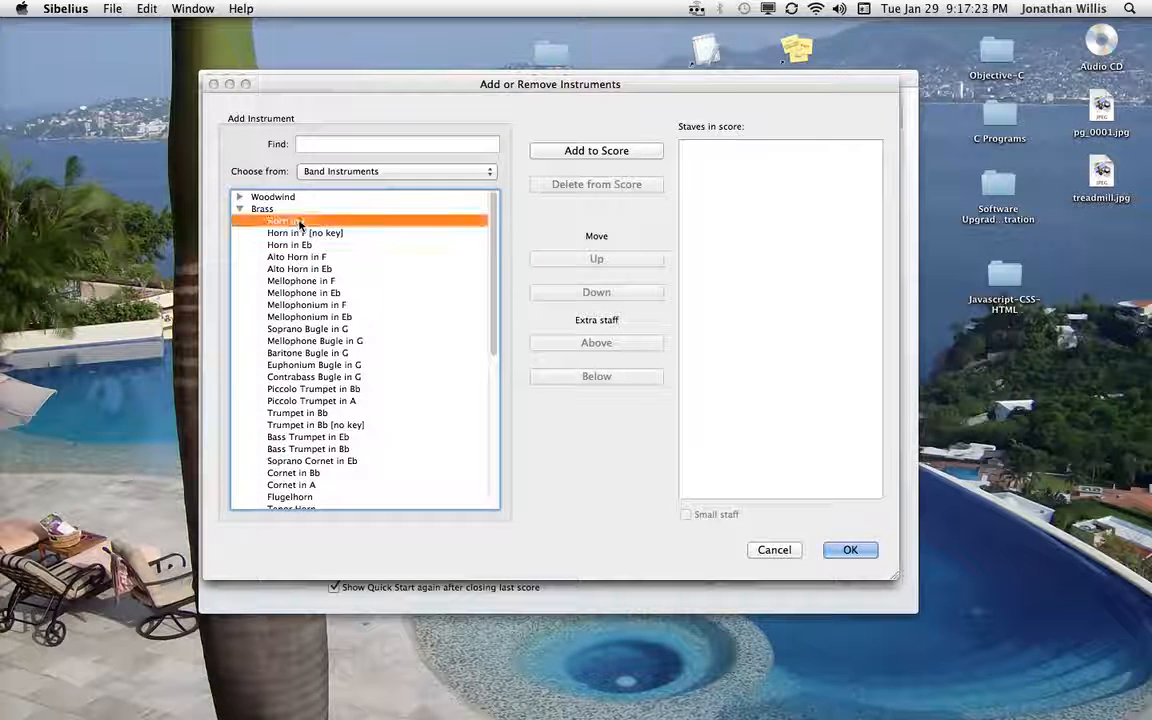
pyautogui.click(596, 150)
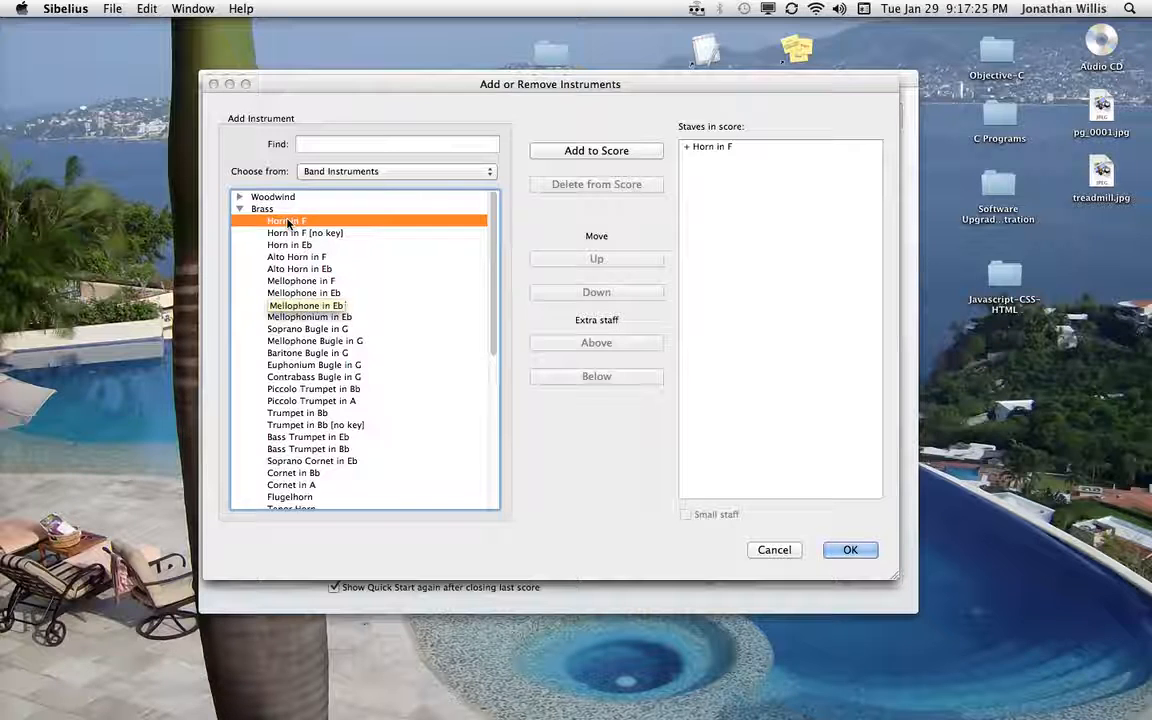
pyautogui.click(596, 150)
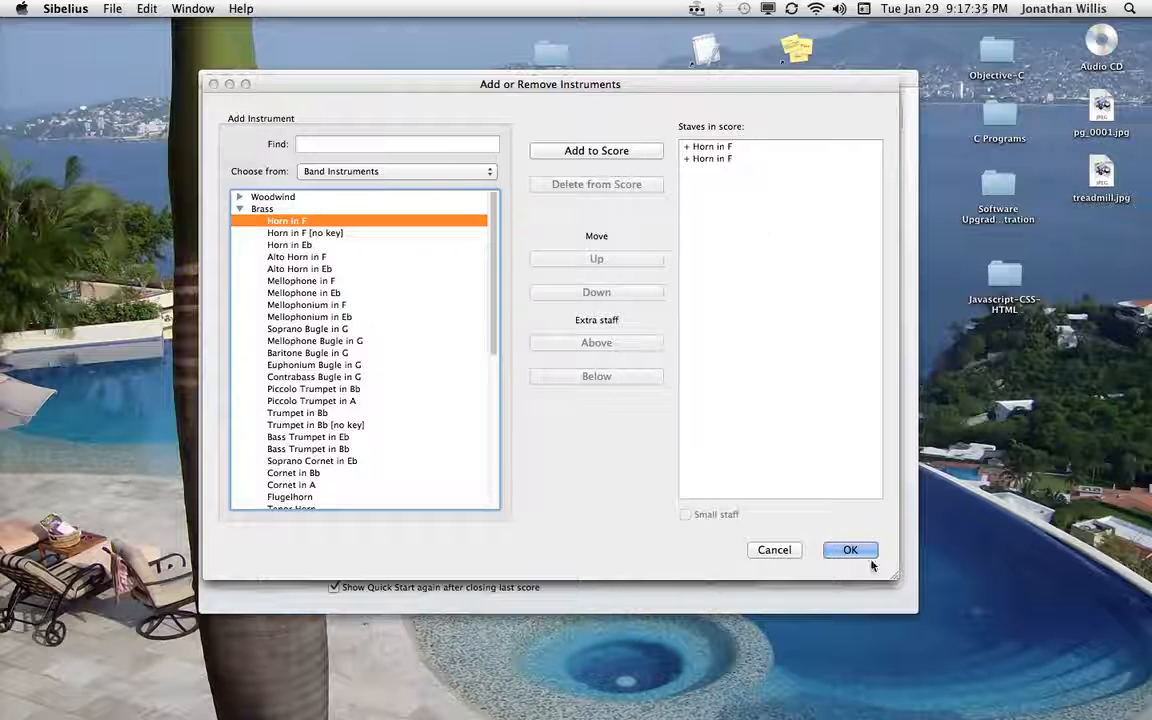
pyautogui.click(850, 548)
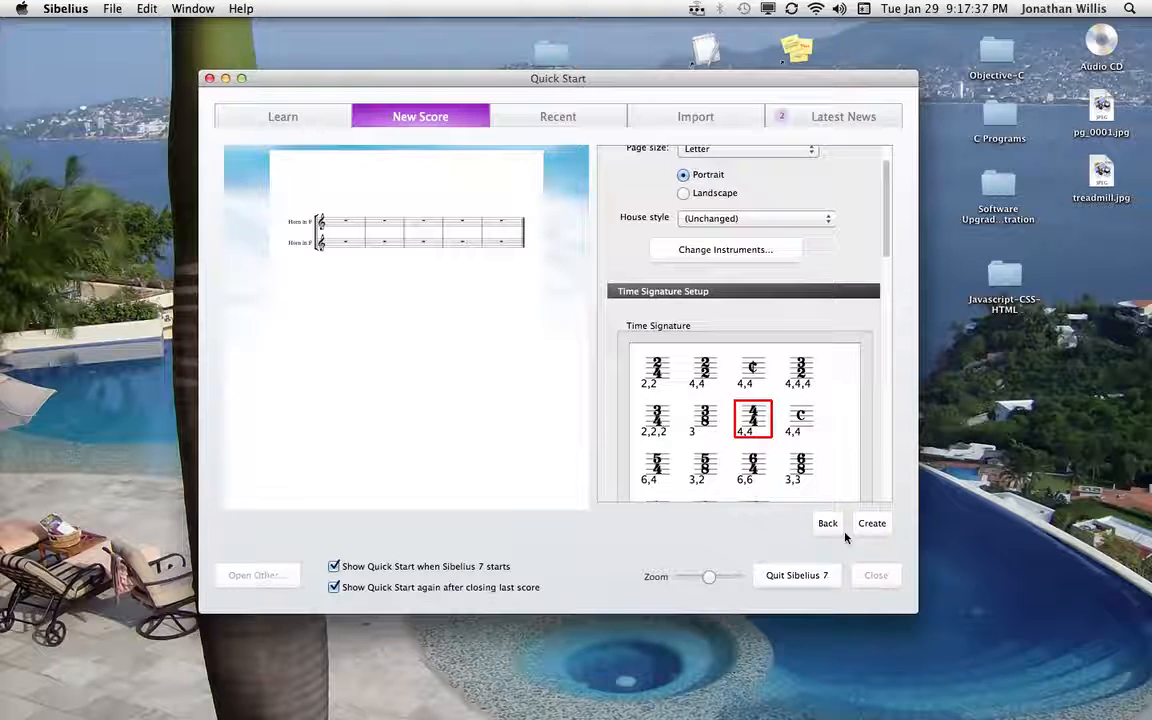
pyautogui.moveTo(860, 232)
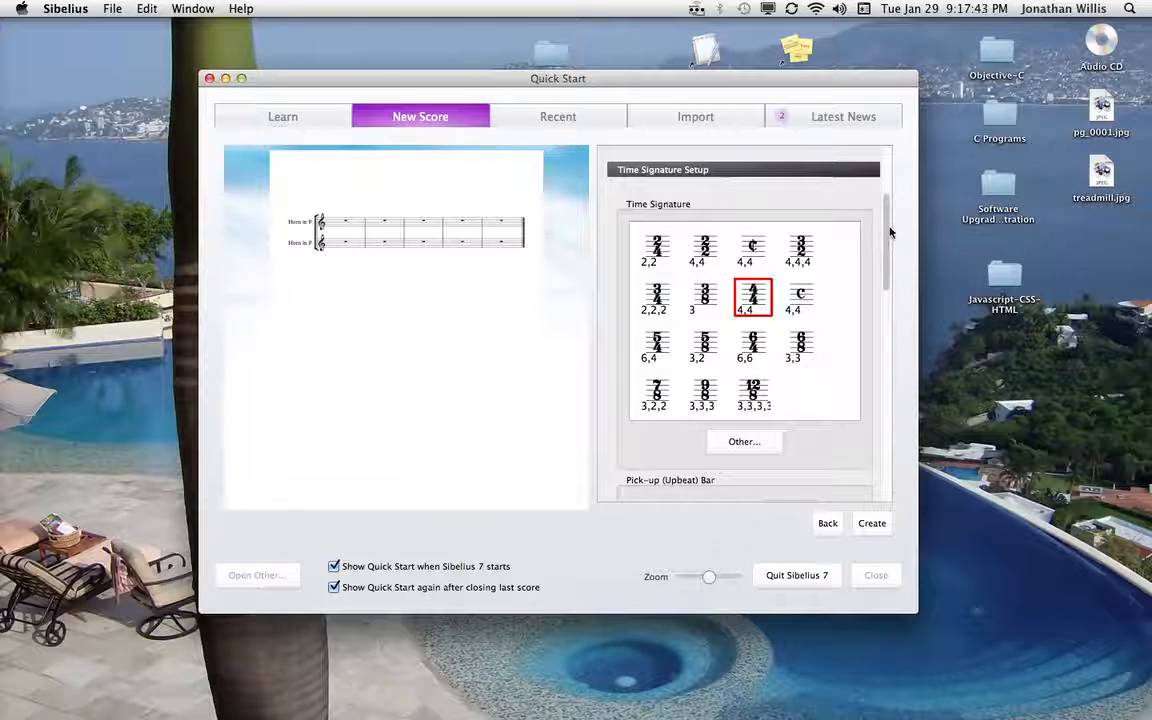
# Step: Turn on a metronome mark and set its tempo value to 106
pyautogui.scroll(-3)
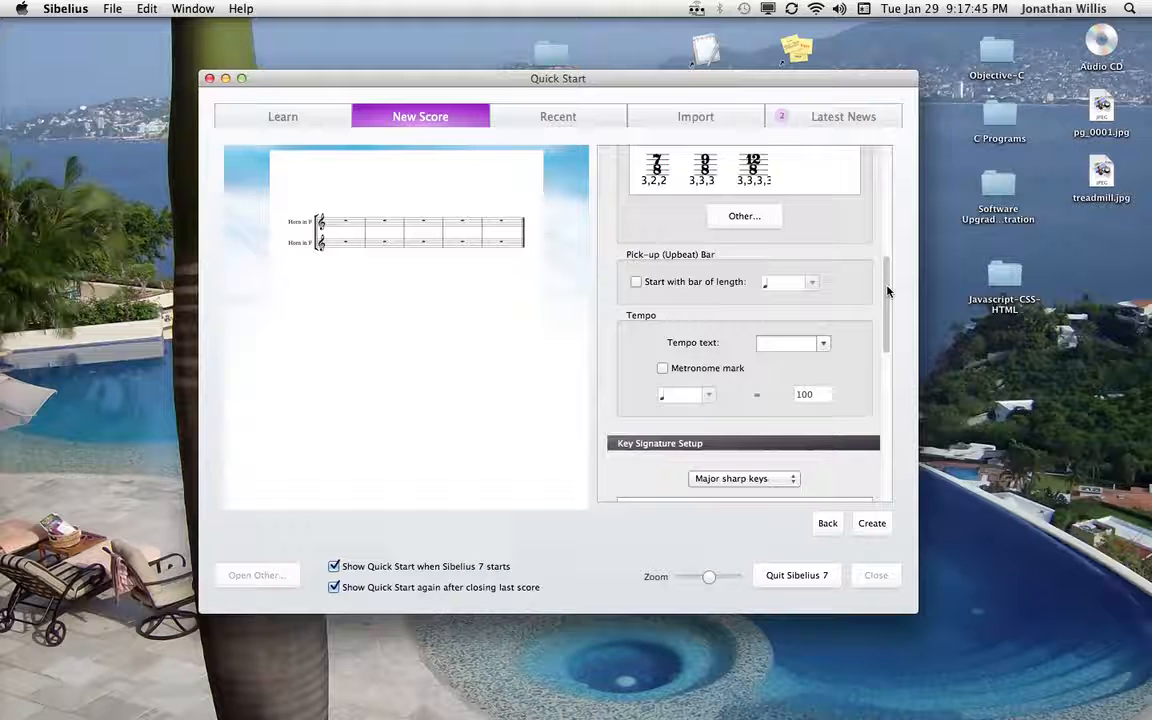
pyautogui.scroll(-3)
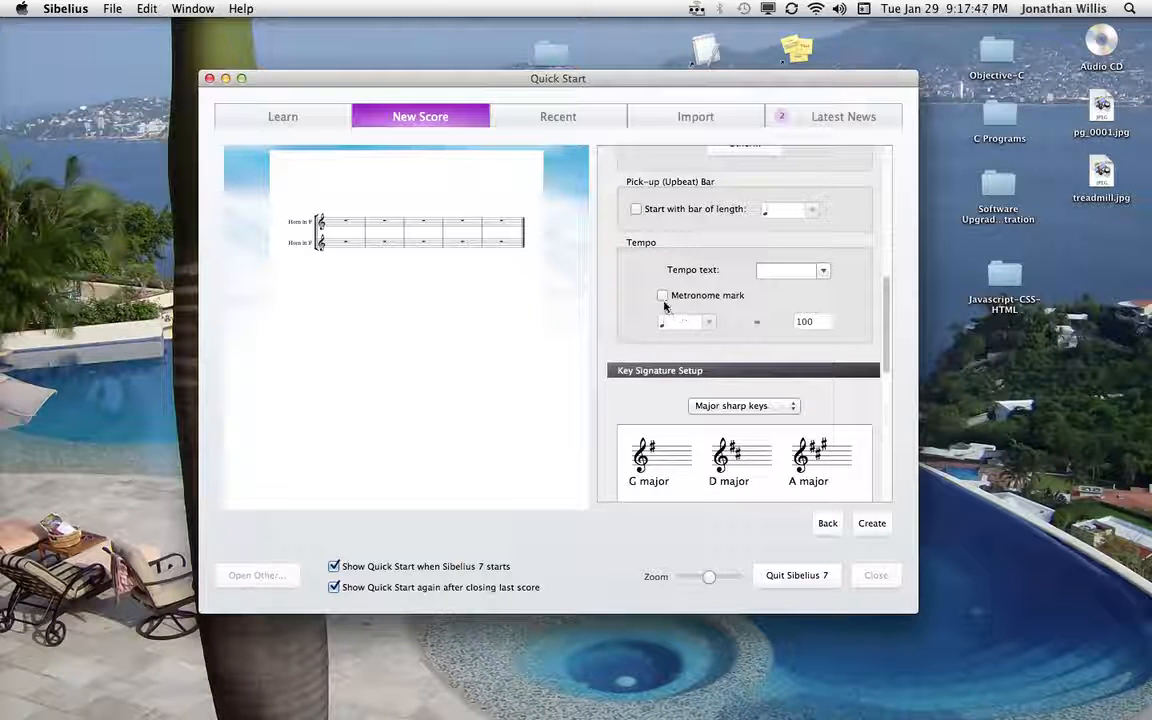
pyautogui.click(662, 296)
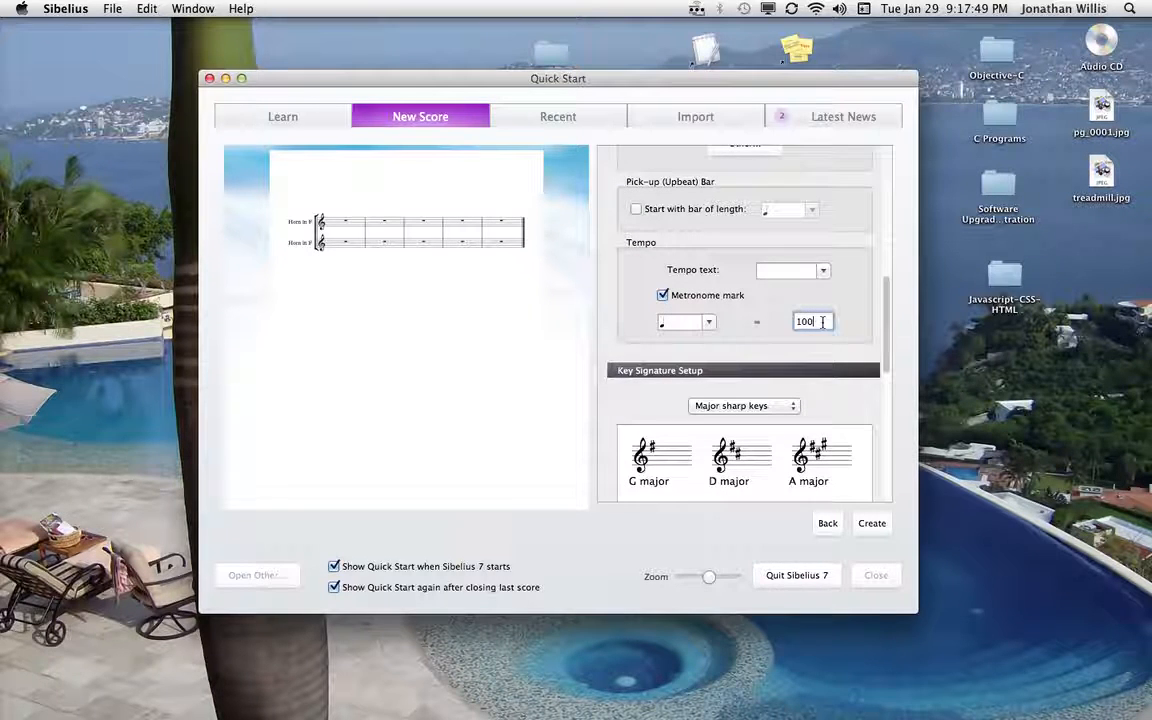
pyautogui.write('106')
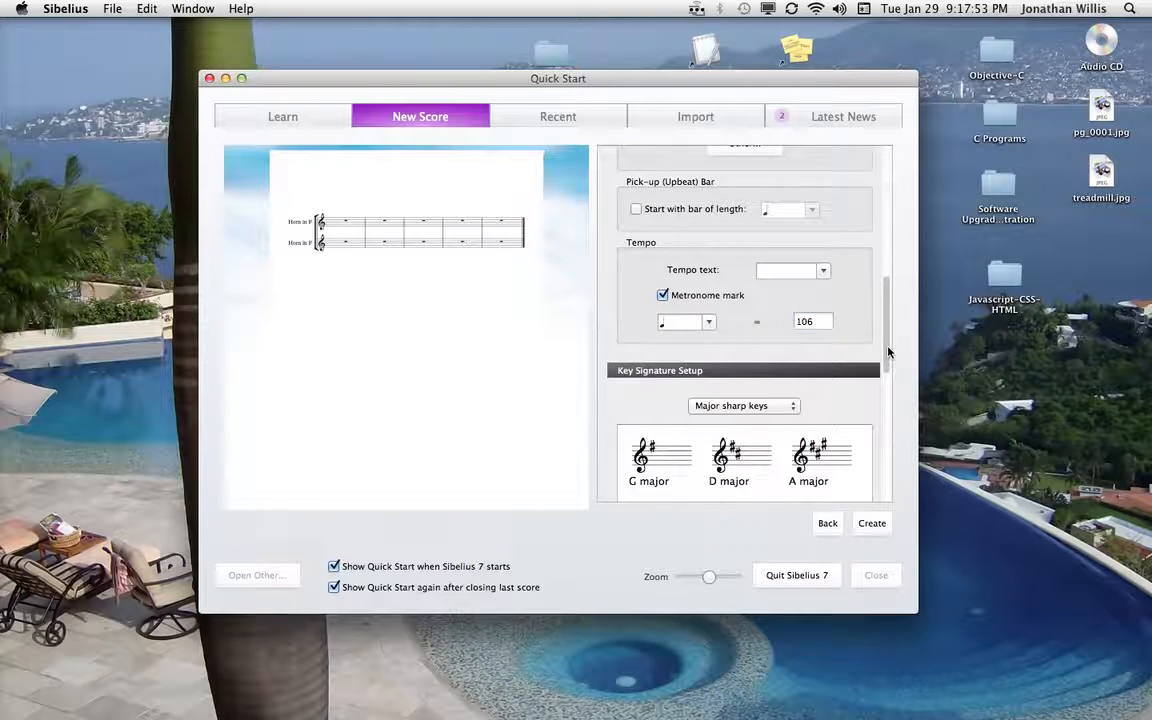
# Step: Switch the key signature list to Major flat keys and choose F major
pyautogui.scroll(-3)
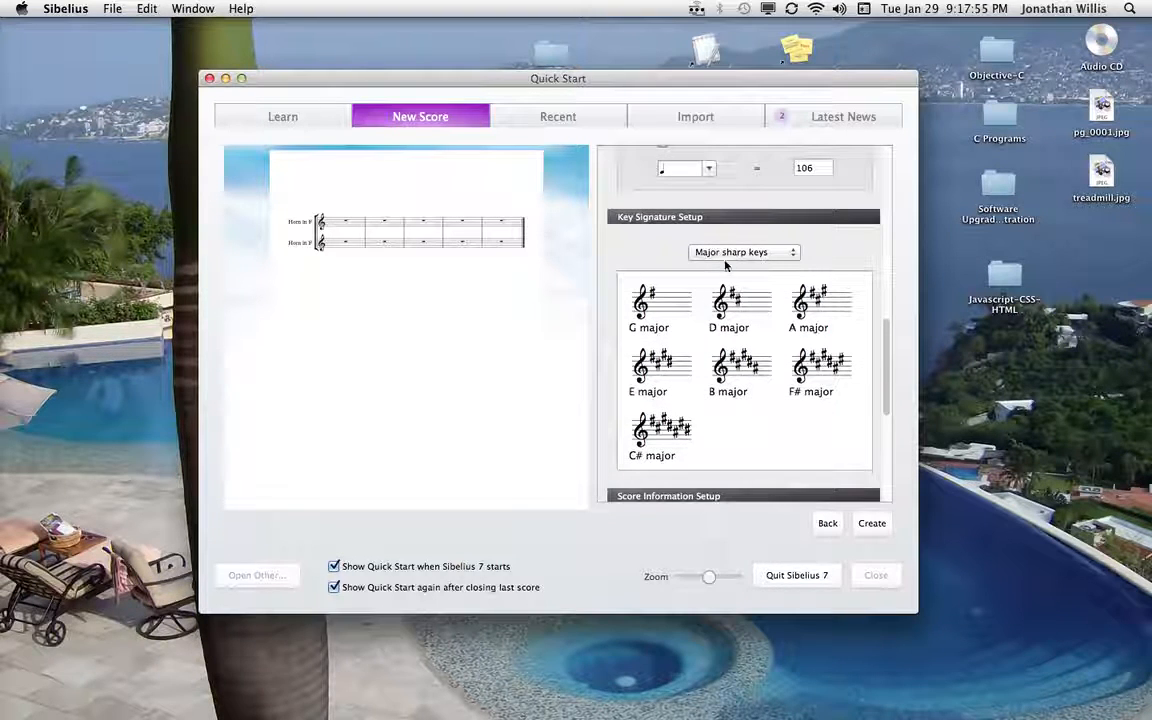
pyautogui.click(744, 252)
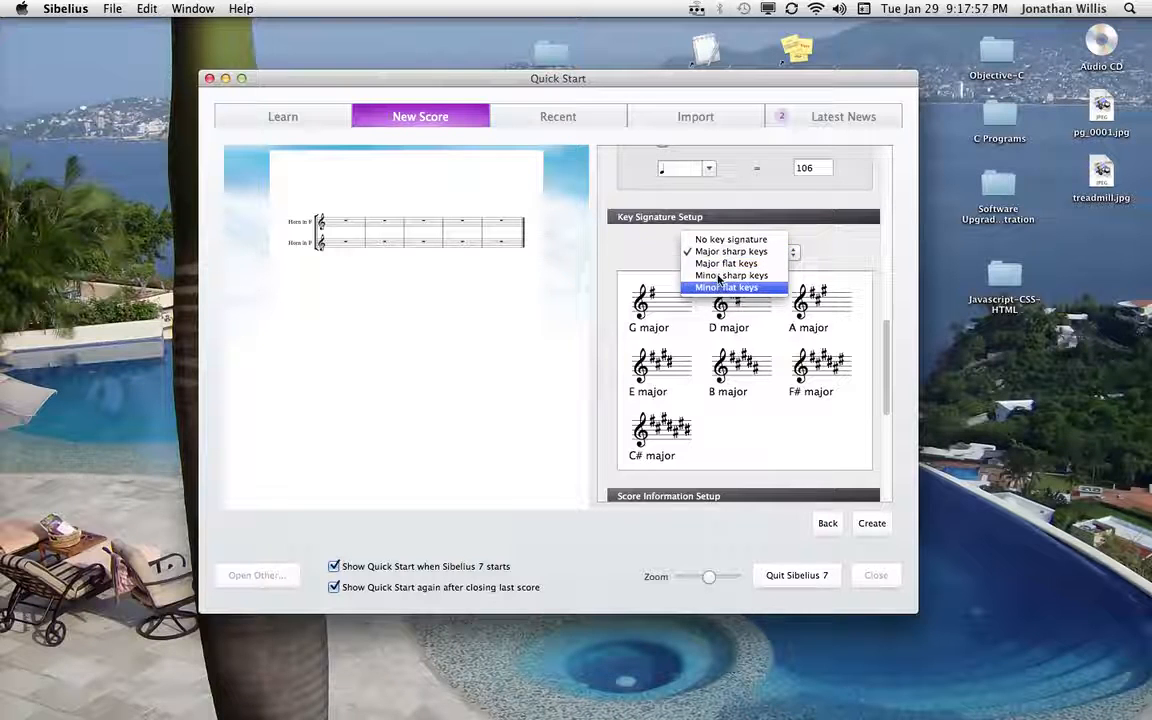
pyautogui.click(726, 264)
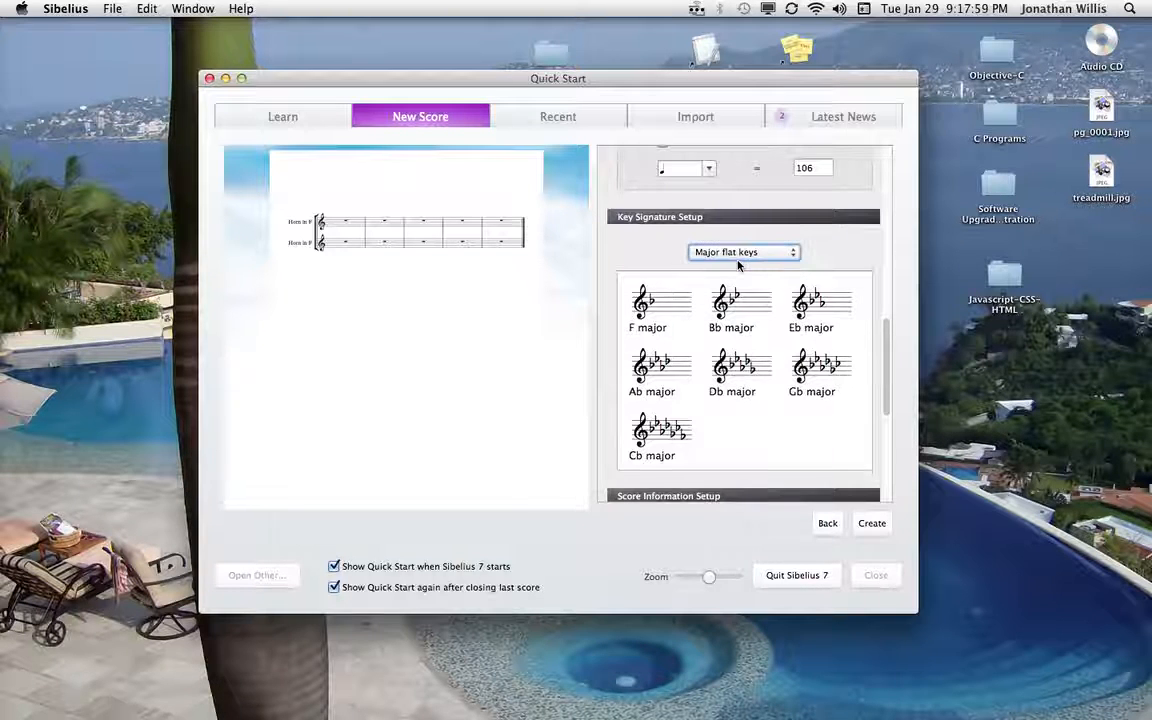
pyautogui.click(660, 304)
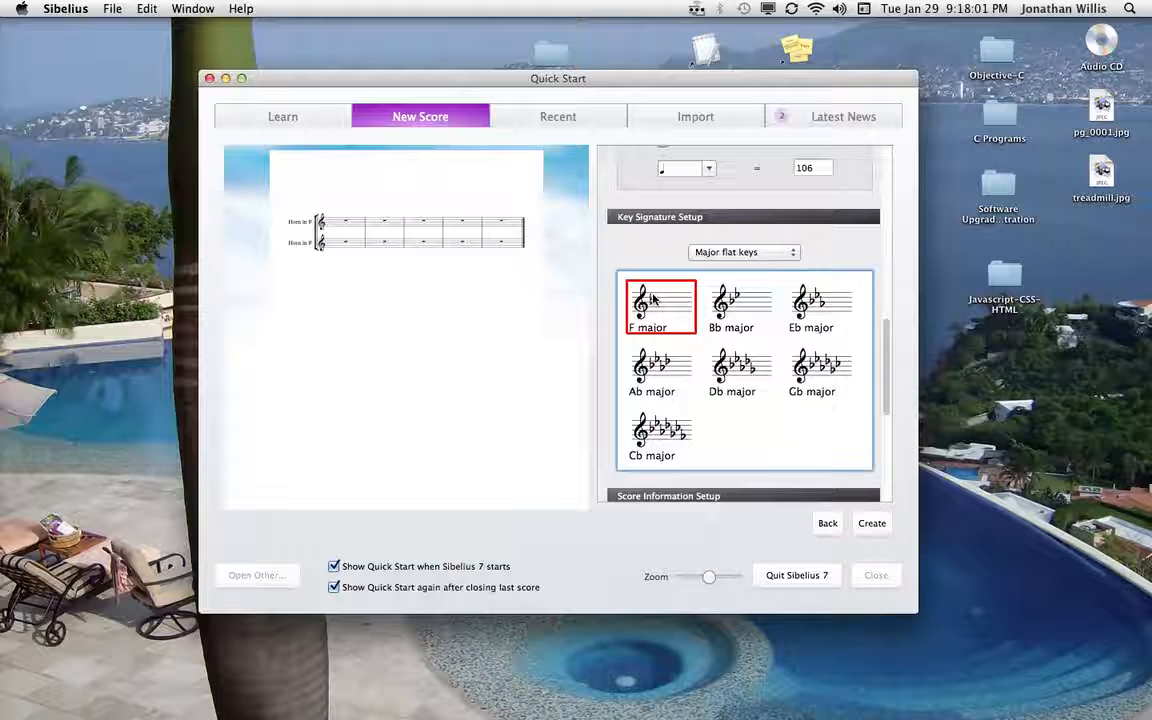
pyautogui.moveTo(888, 410)
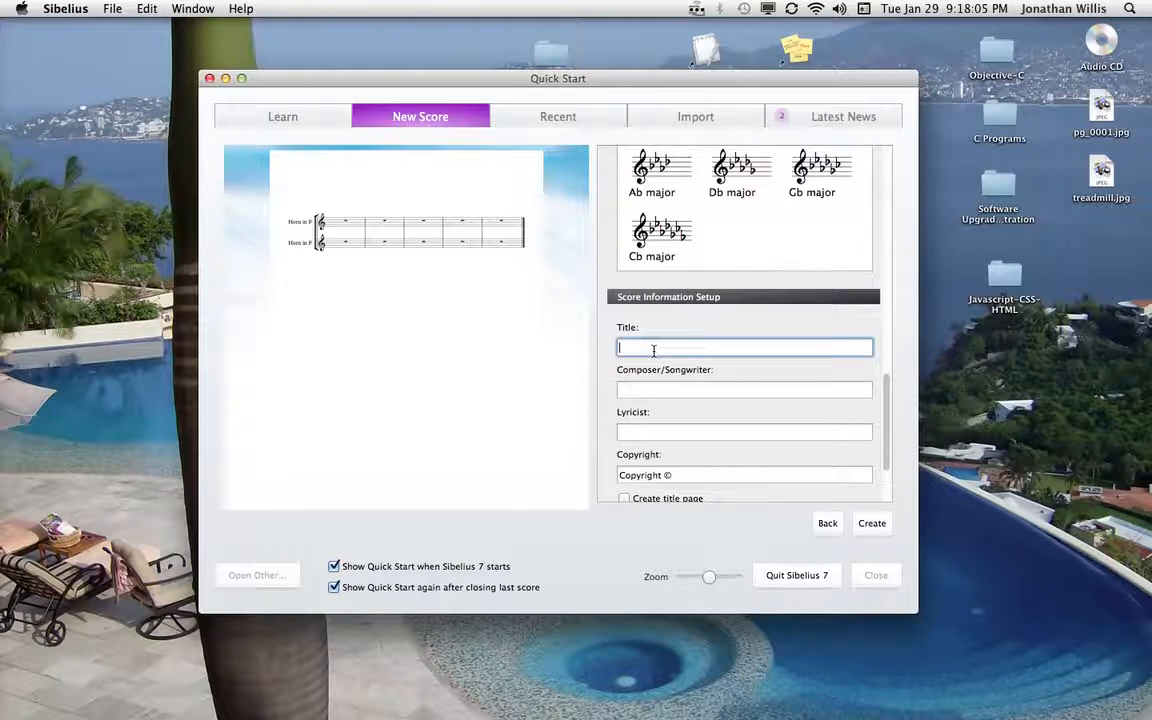
# Step: Enter the title 'Orchestration – Counterpoint 1' and composer J. Willis
pyautogui.write('Orchestration - C')
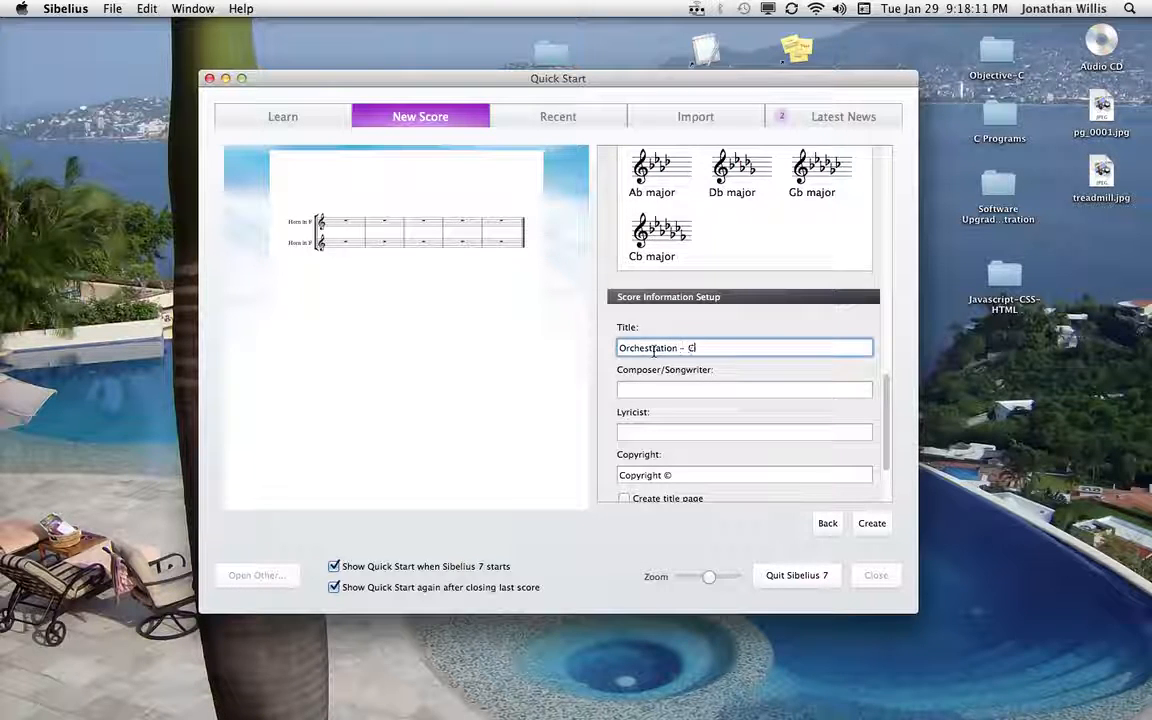
pyautogui.write('ounterpoint')
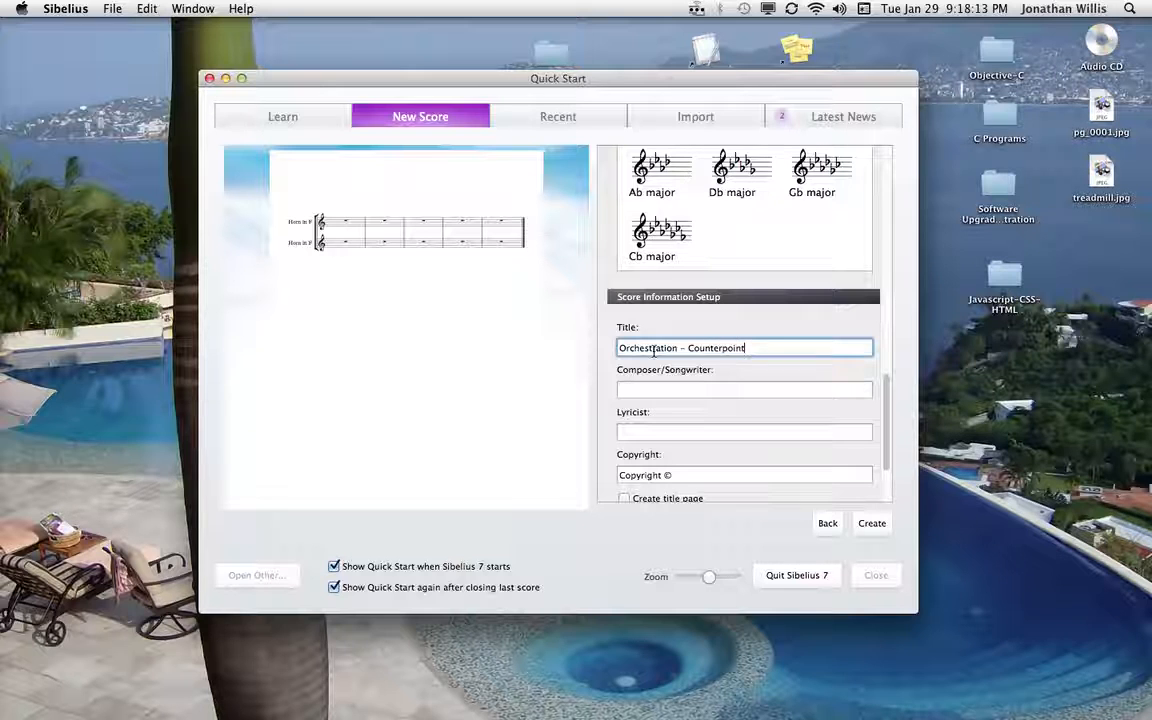
pyautogui.write('1')
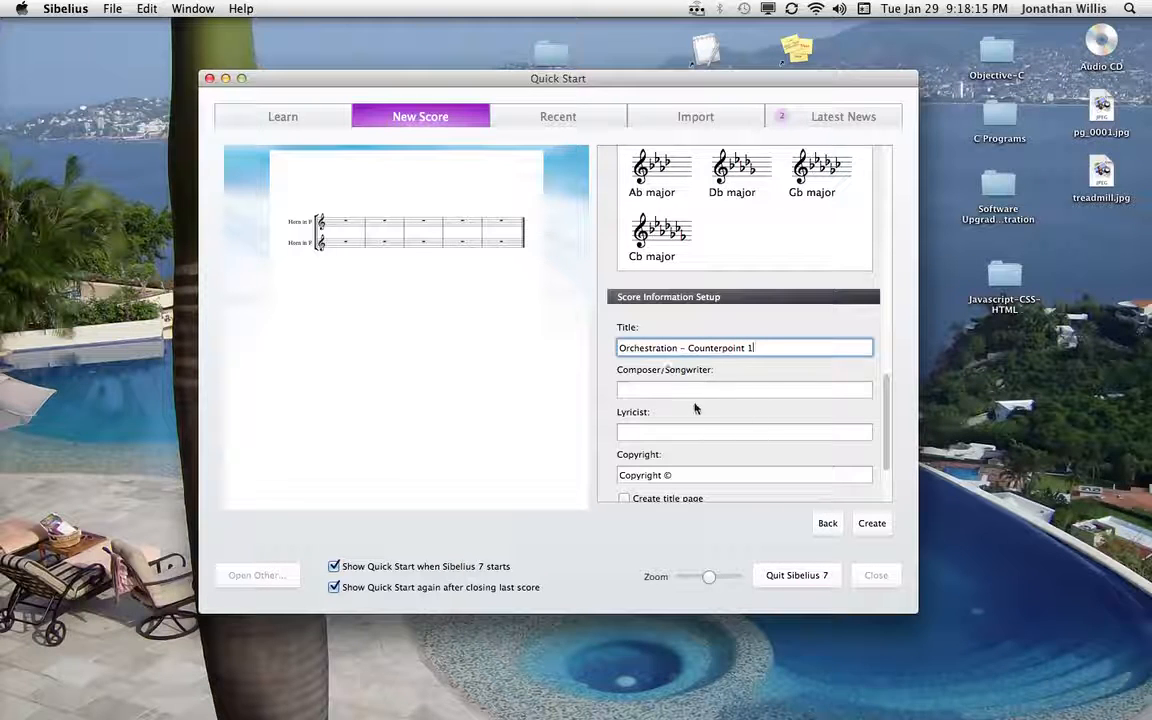
pyautogui.click(744, 390)
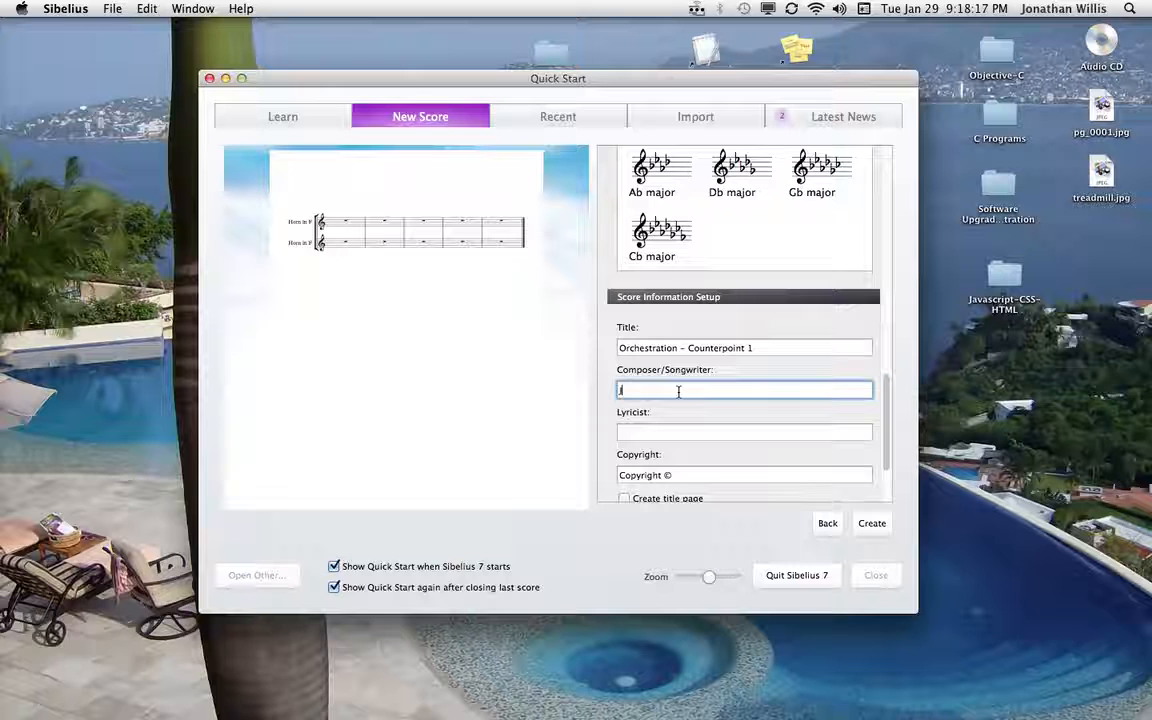
pyautogui.write('. Willis')
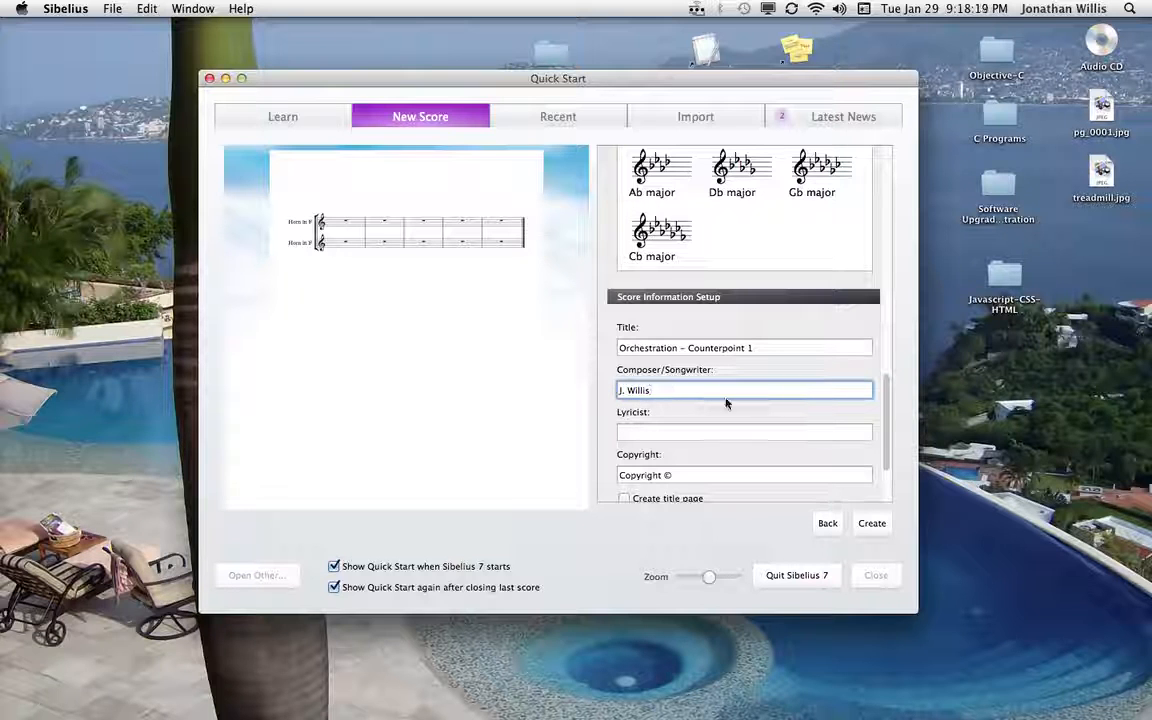
# Step: Add a 2013 copyright notice and create the score
pyautogui.click(744, 476)
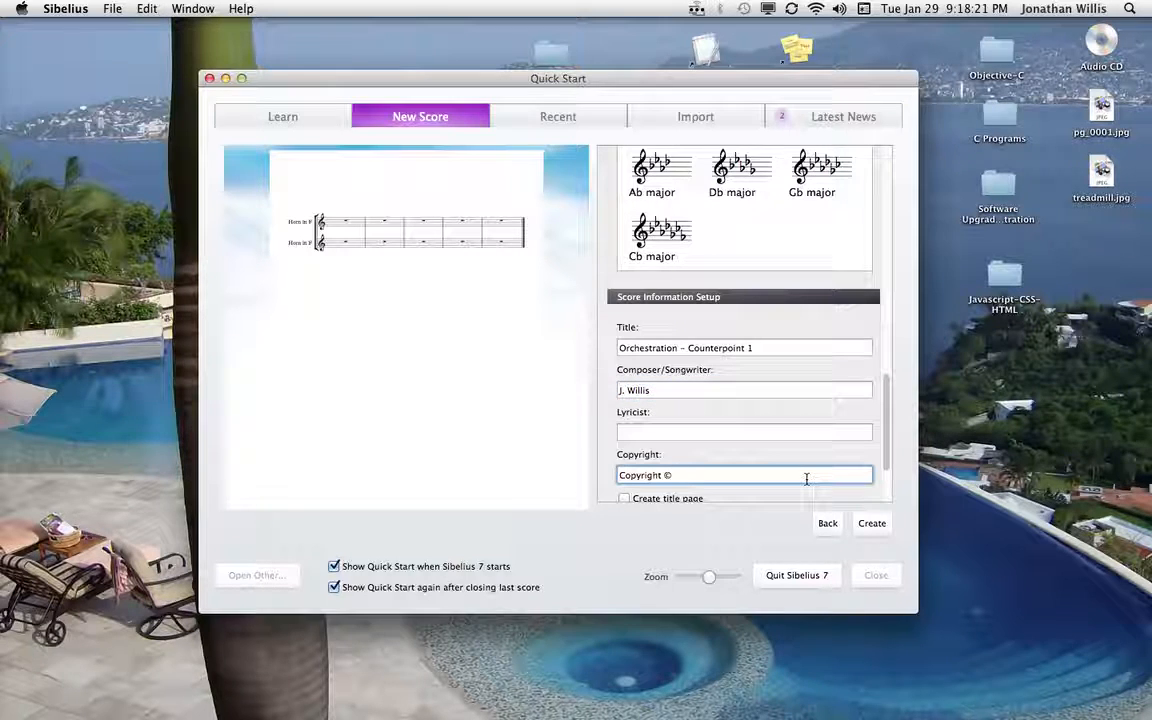
pyautogui.write('2013')
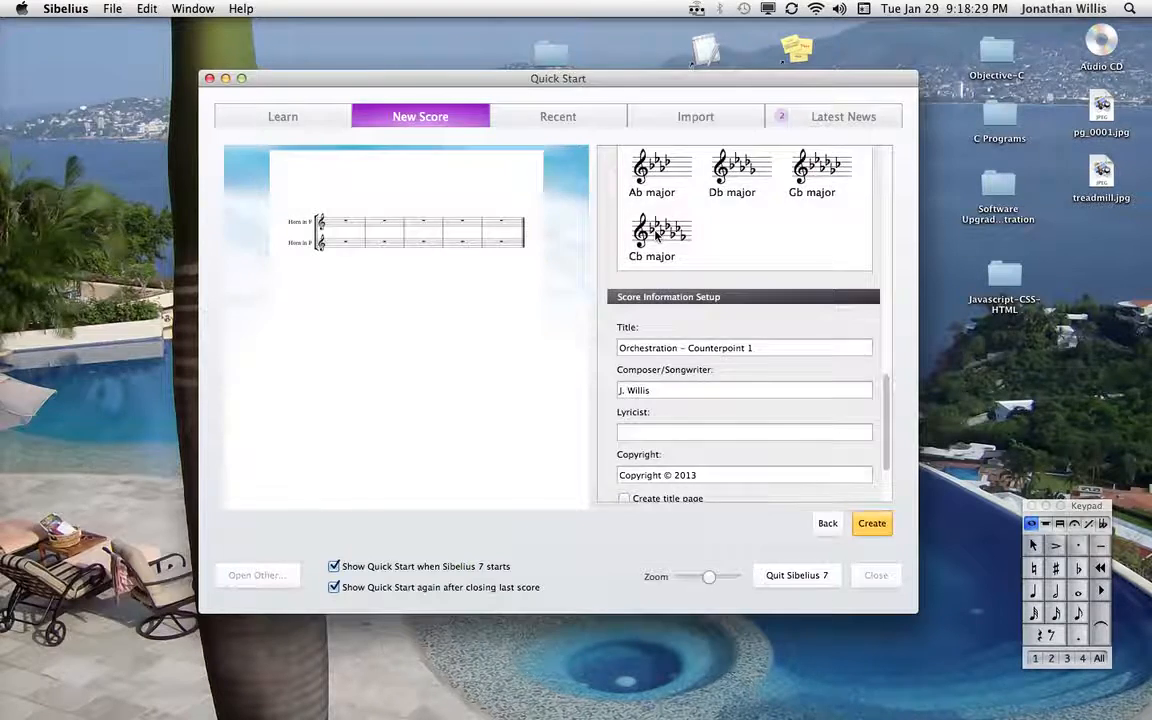
pyautogui.click(872, 524)
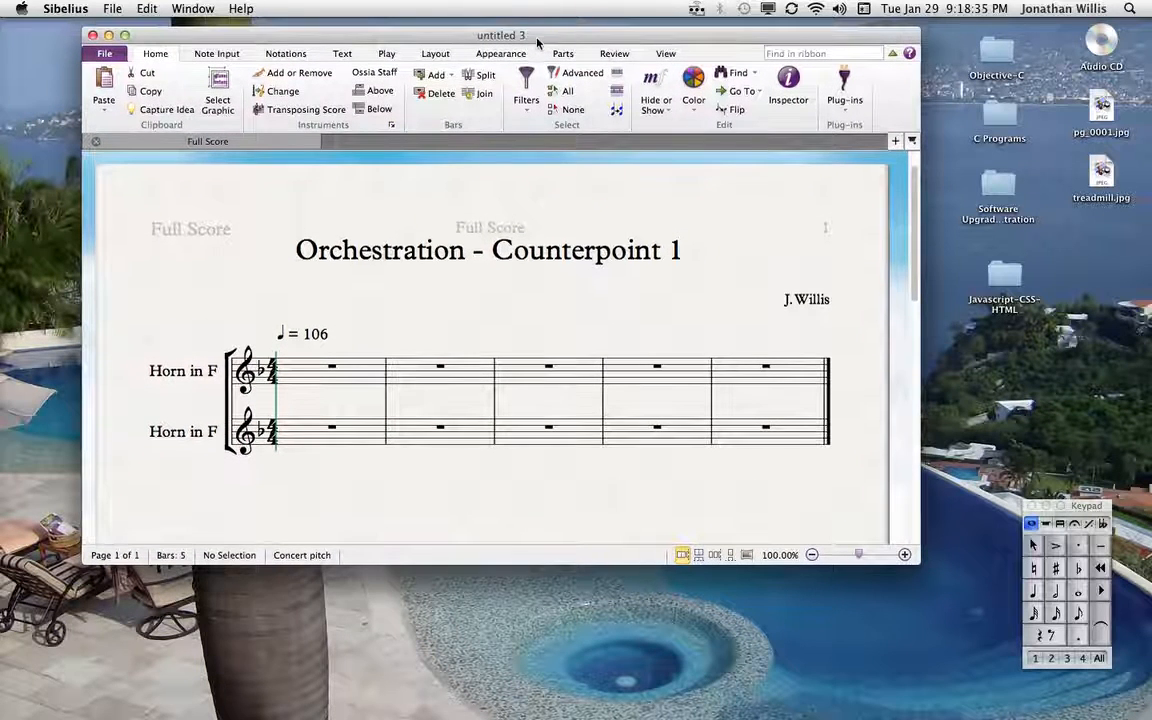
# Step: Enter a short run of test notes in bar 1 of the top Horn staff
pyautogui.click(330, 370)
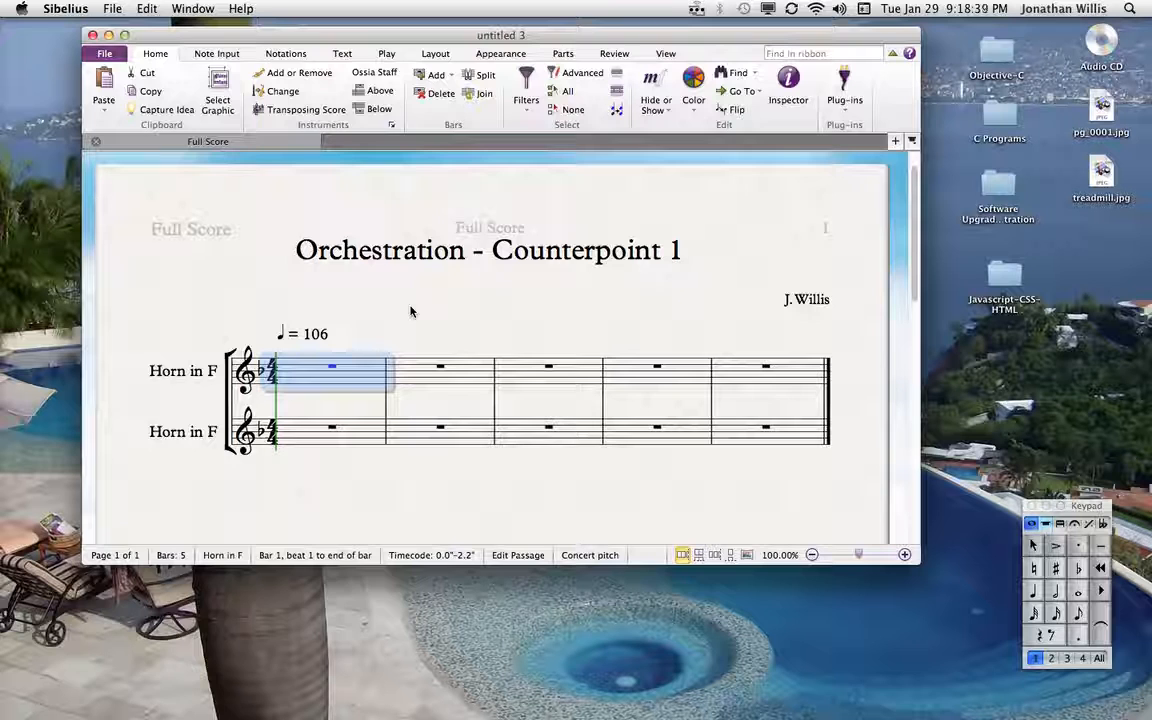
pyautogui.moveTo(342, 396)
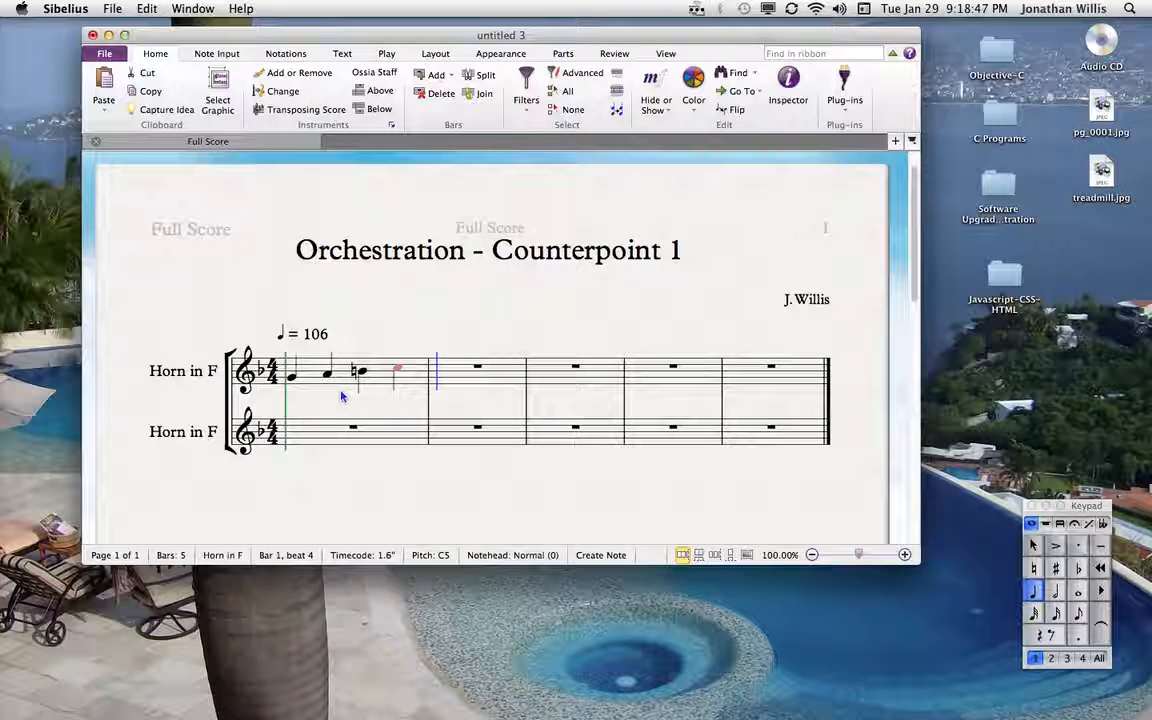
pyautogui.click(330, 356)
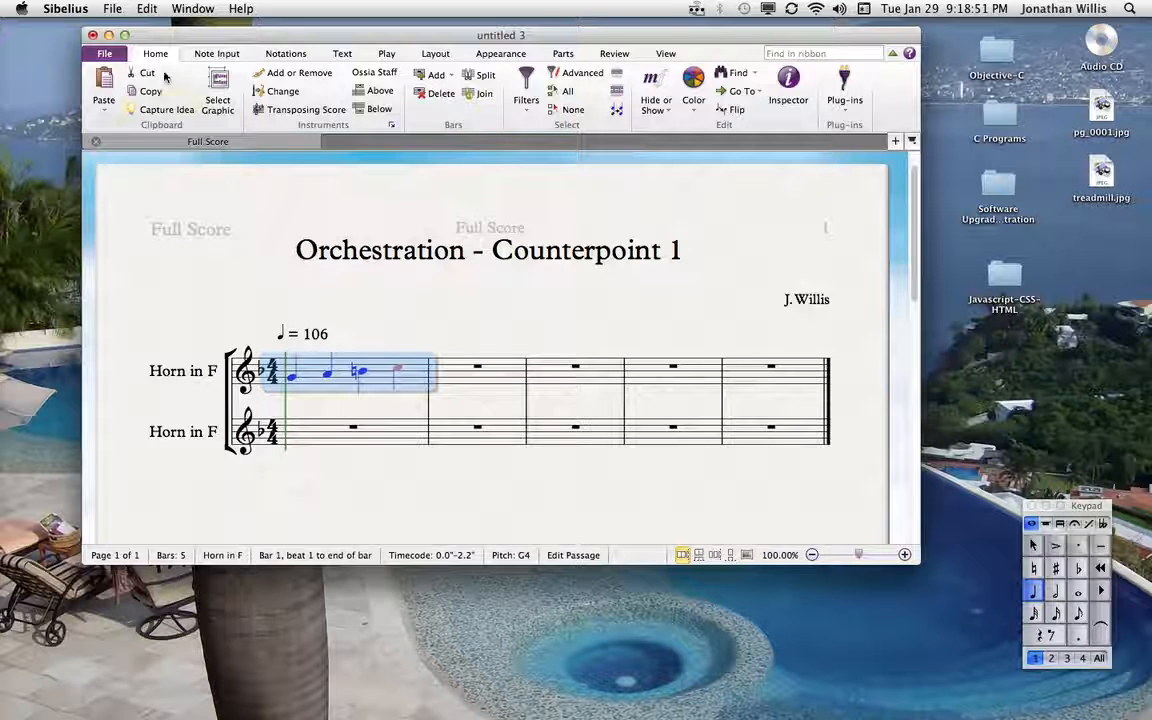
# Step: Reach the Input Devices preferences from the Note Input tab
pyautogui.click(216, 52)
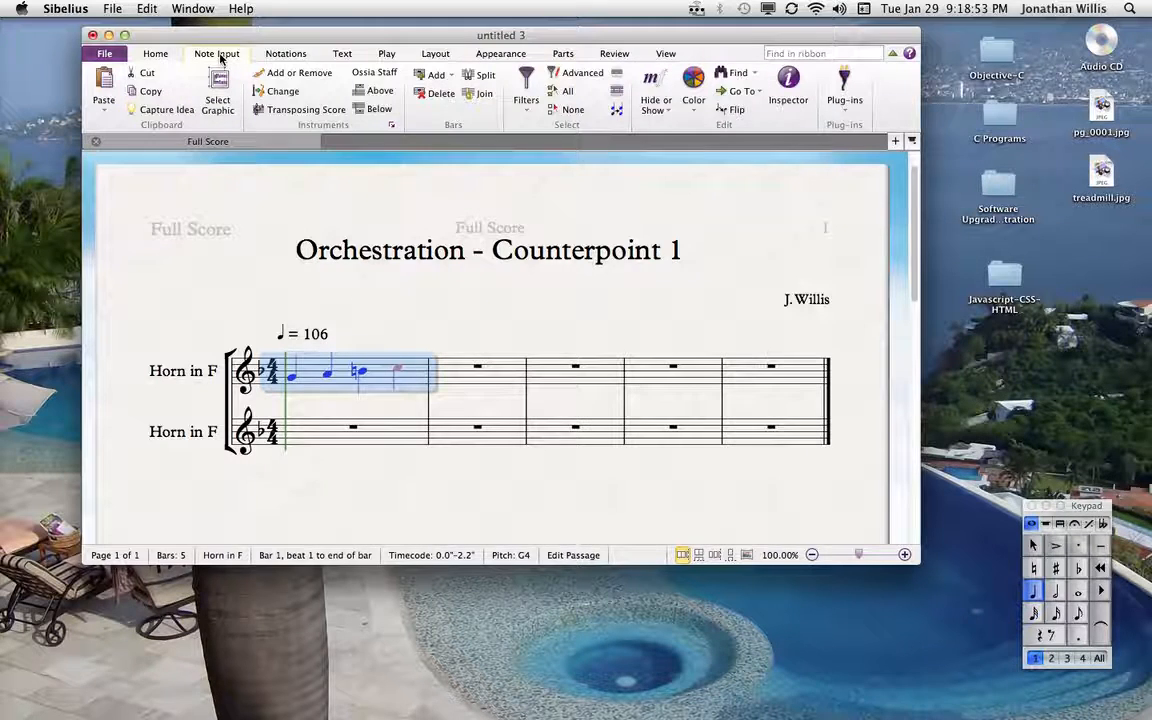
pyautogui.click(216, 52)
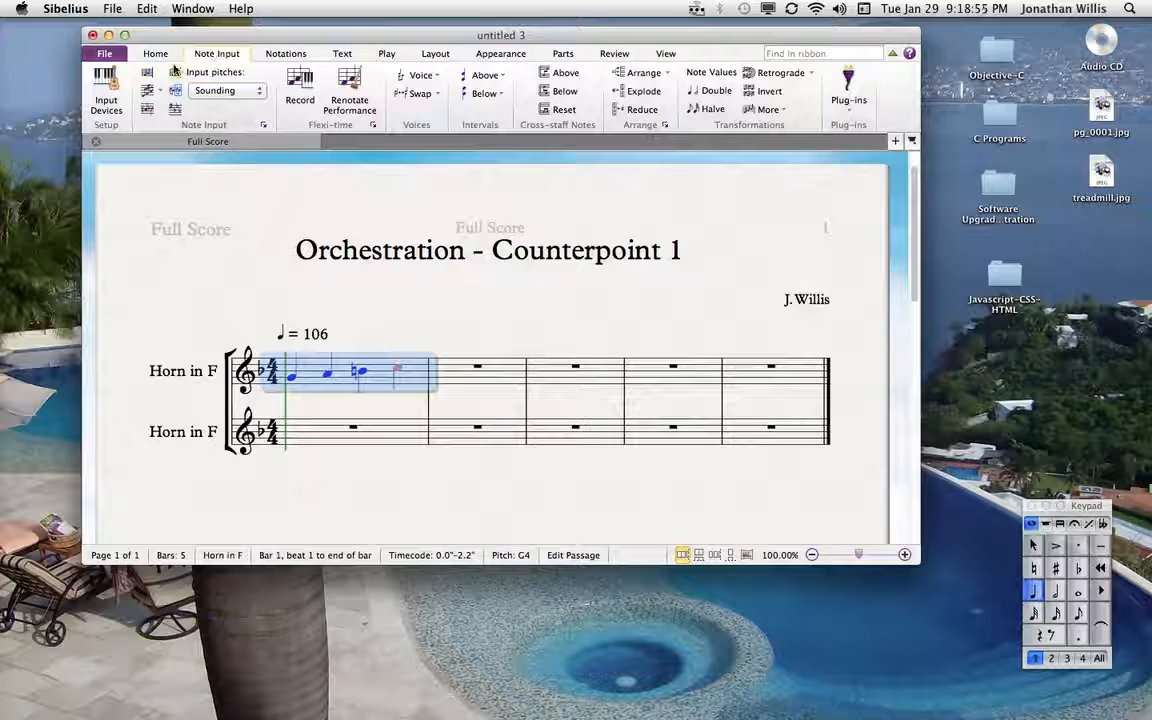
pyautogui.moveTo(106, 100)
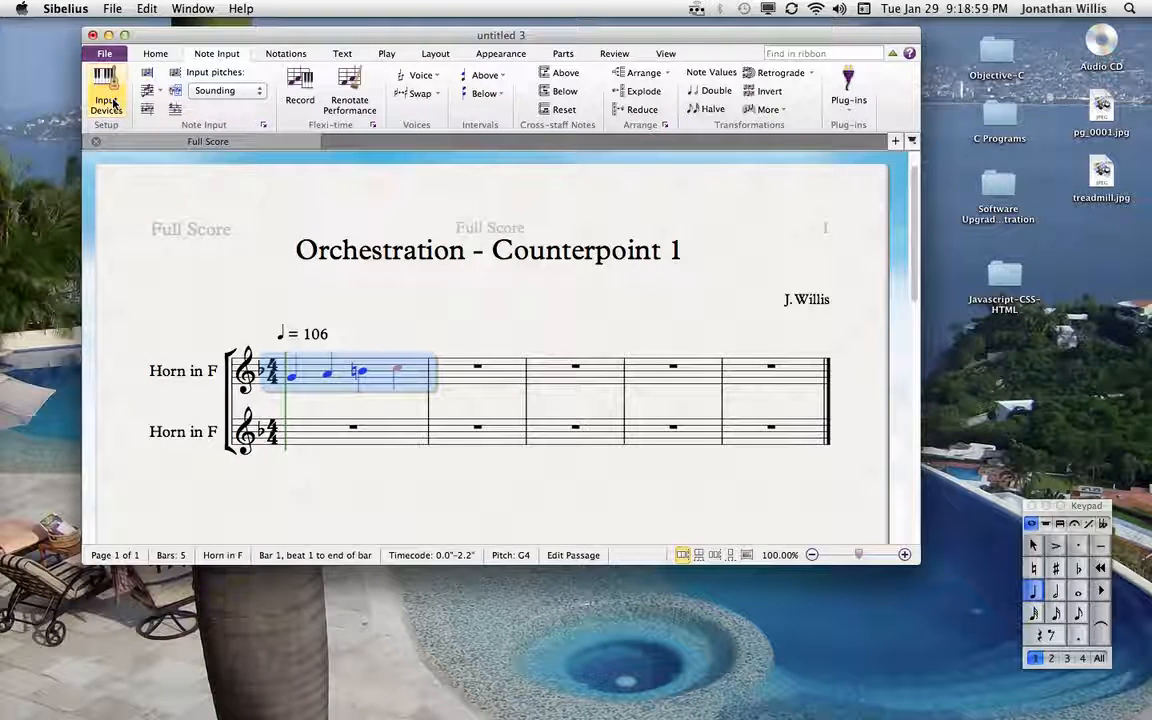
pyautogui.click(106, 96)
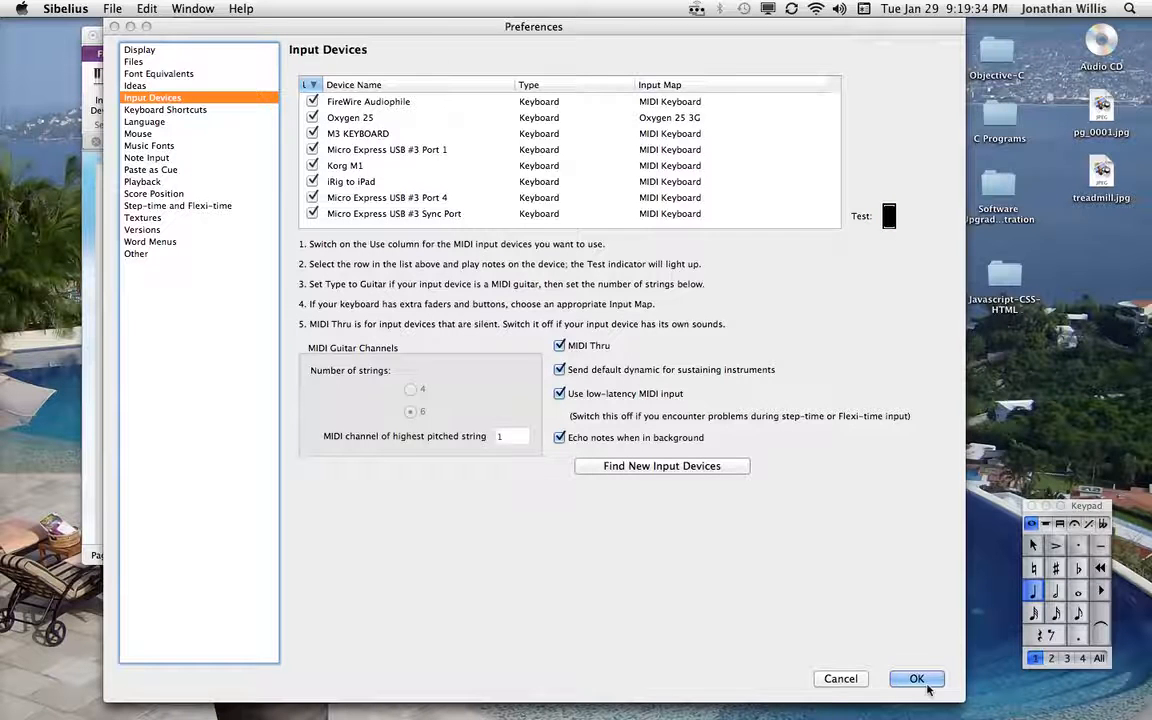
# Step: Confirm the enabled MIDI keyboards and close Preferences to return to the score
pyautogui.click(916, 680)
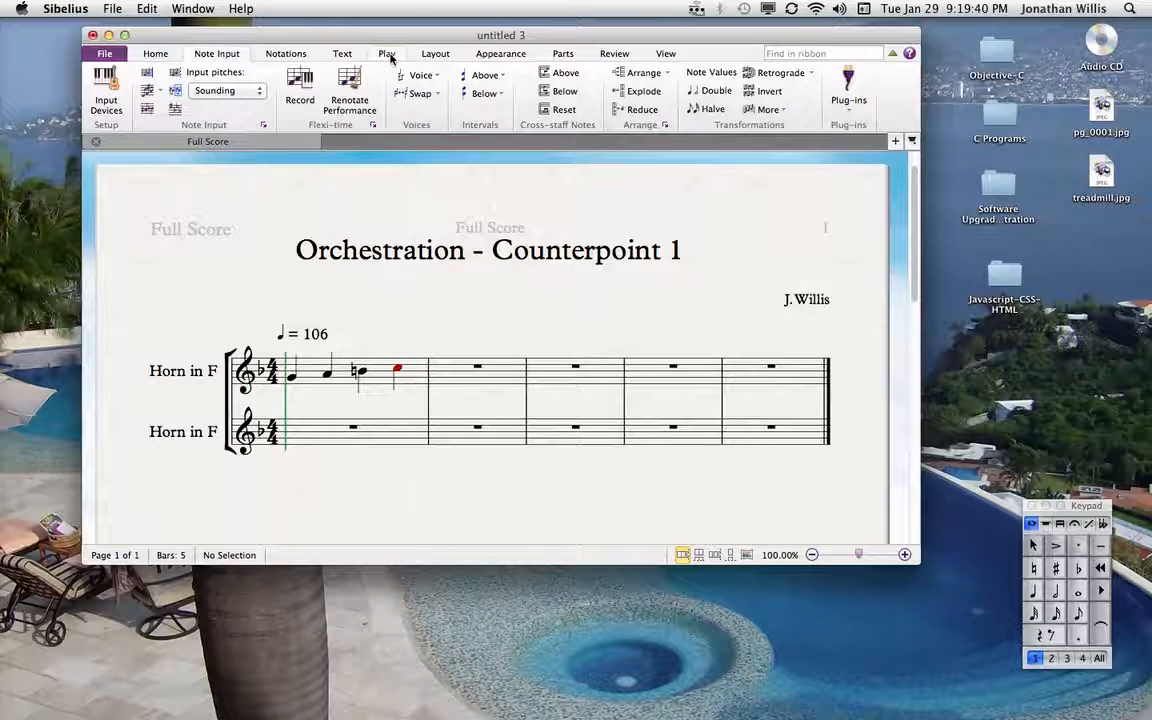
# Step: Show the playback configurations list from the Play tab, General MIDI (basic) checked
pyautogui.click(388, 52)
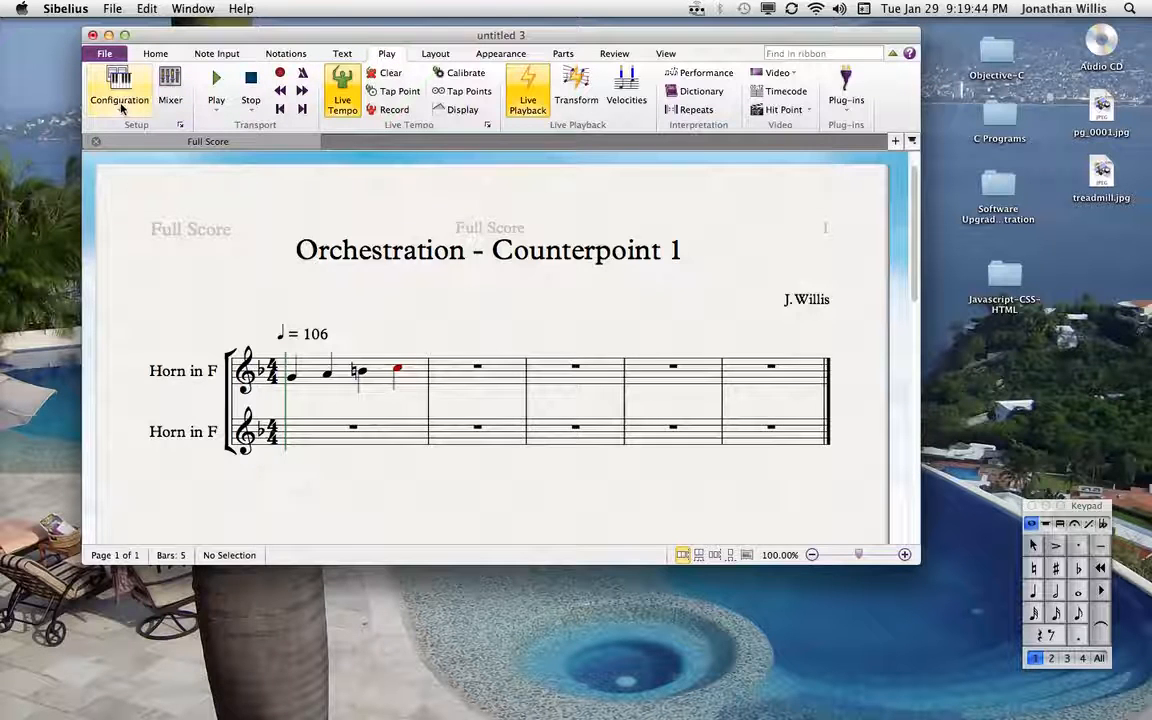
pyautogui.moveTo(120, 90)
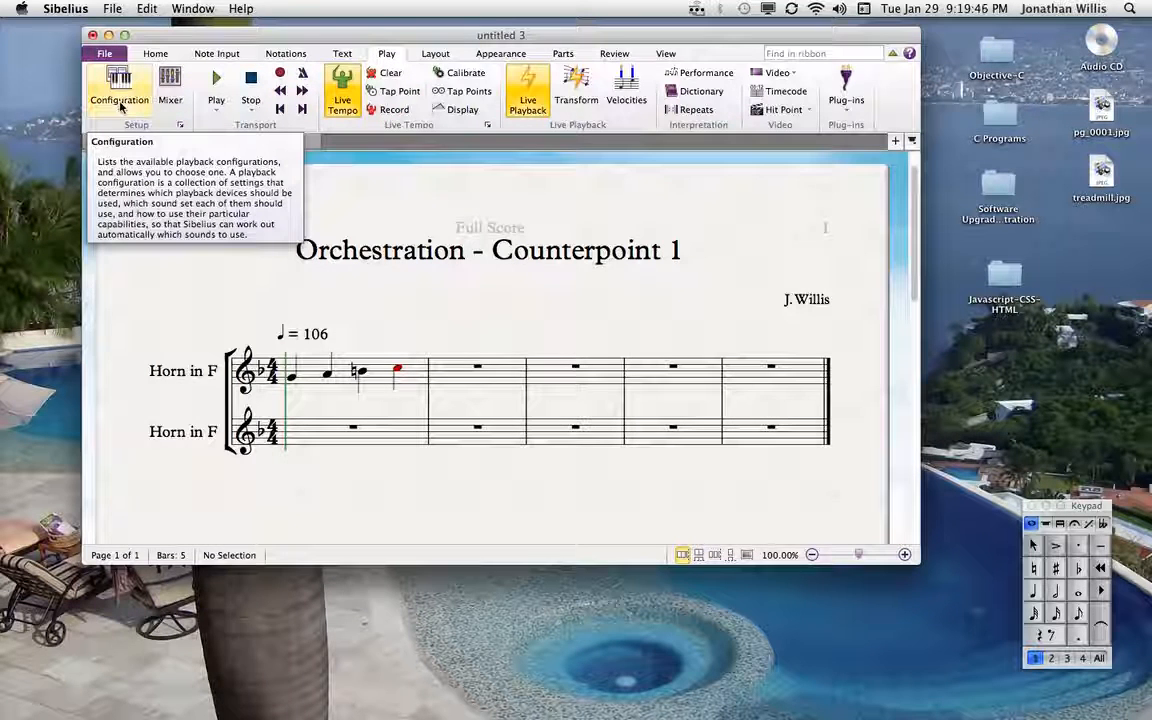
pyautogui.click(120, 90)
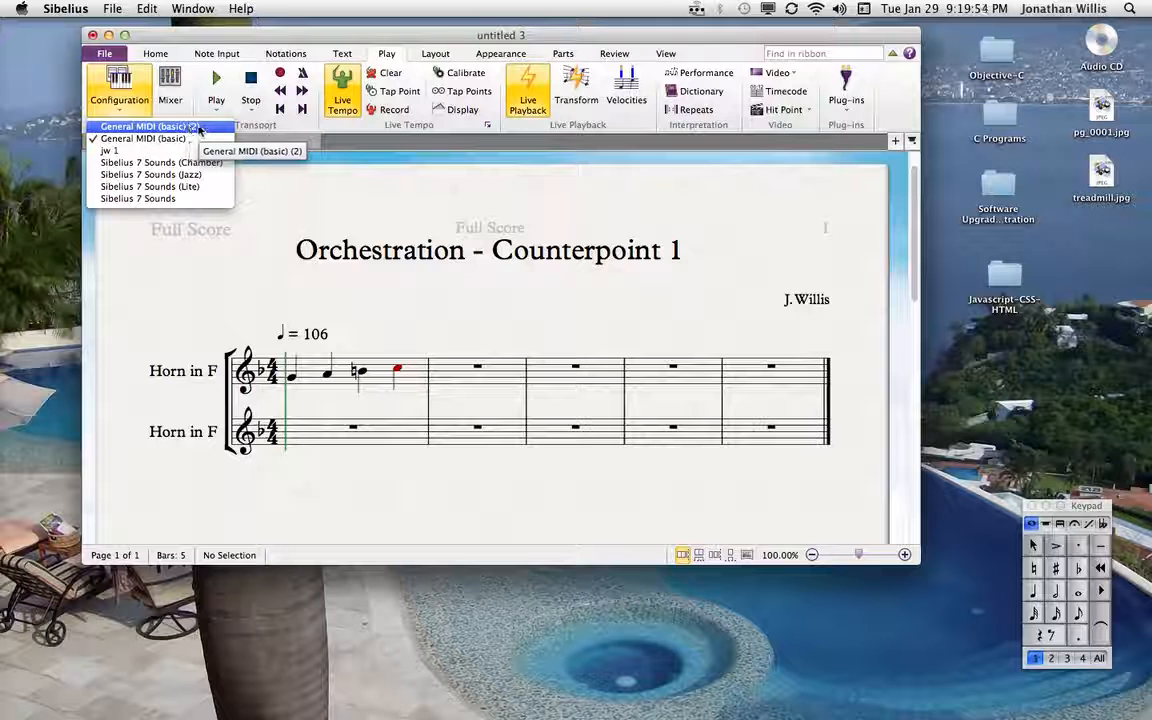
pyautogui.moveTo(148, 186)
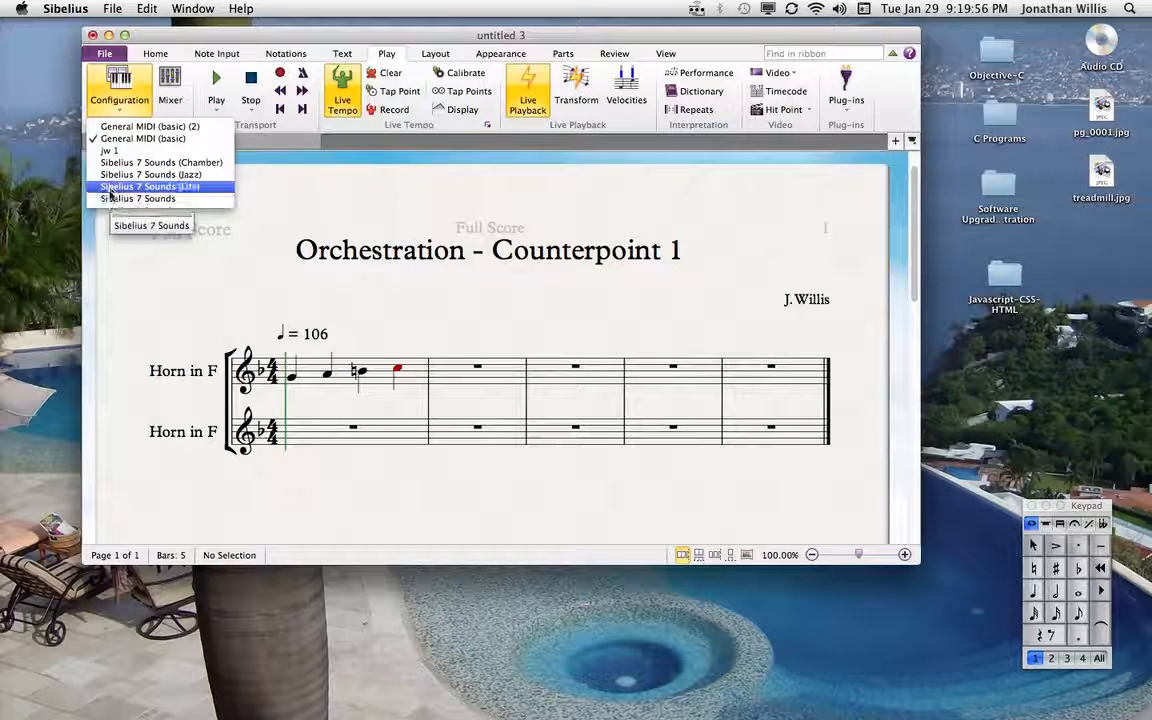
pyautogui.moveTo(160, 162)
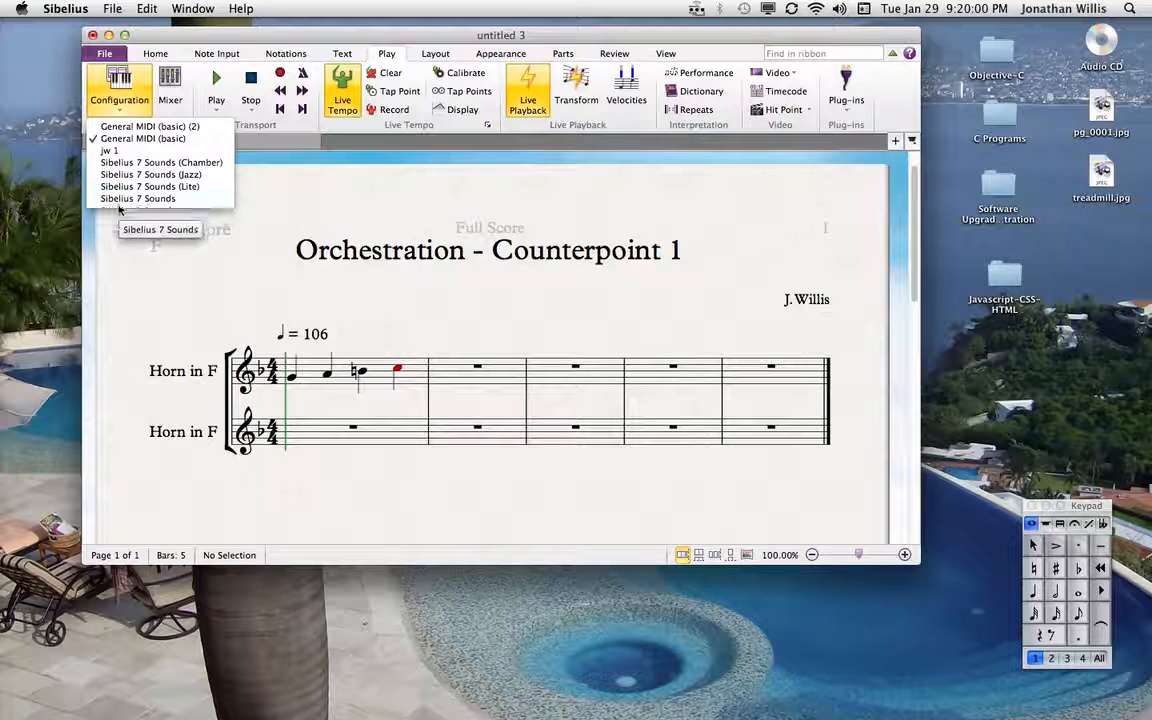
pyautogui.moveTo(148, 188)
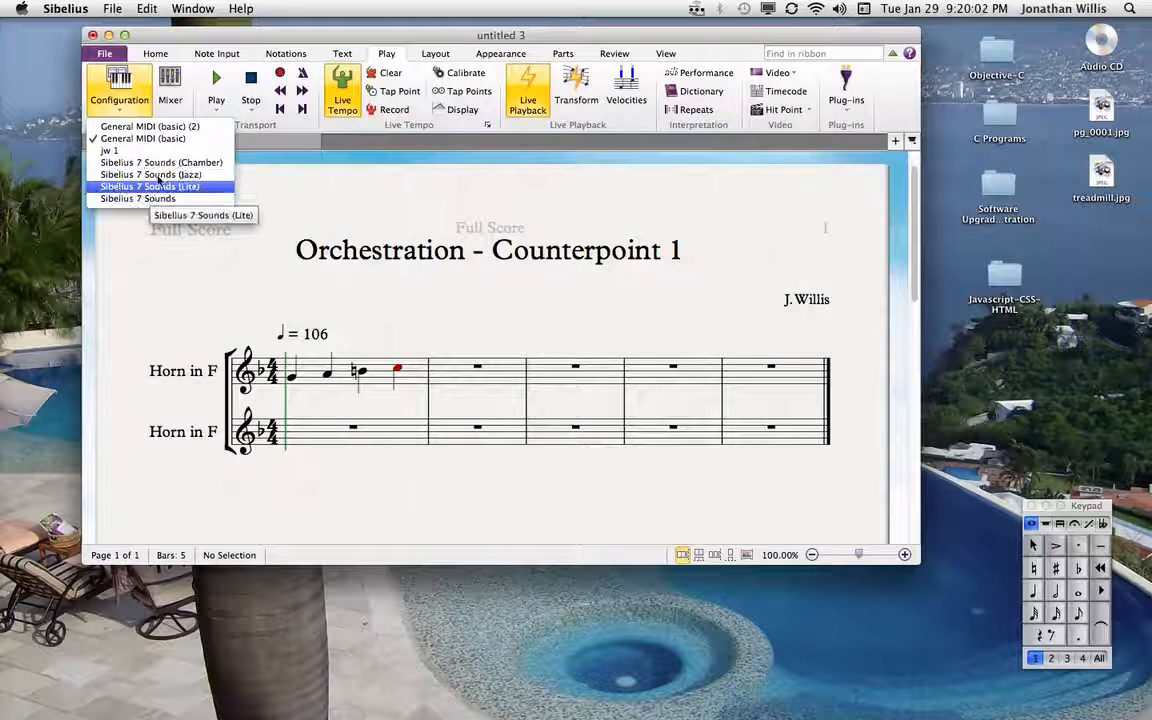
pyautogui.moveTo(160, 162)
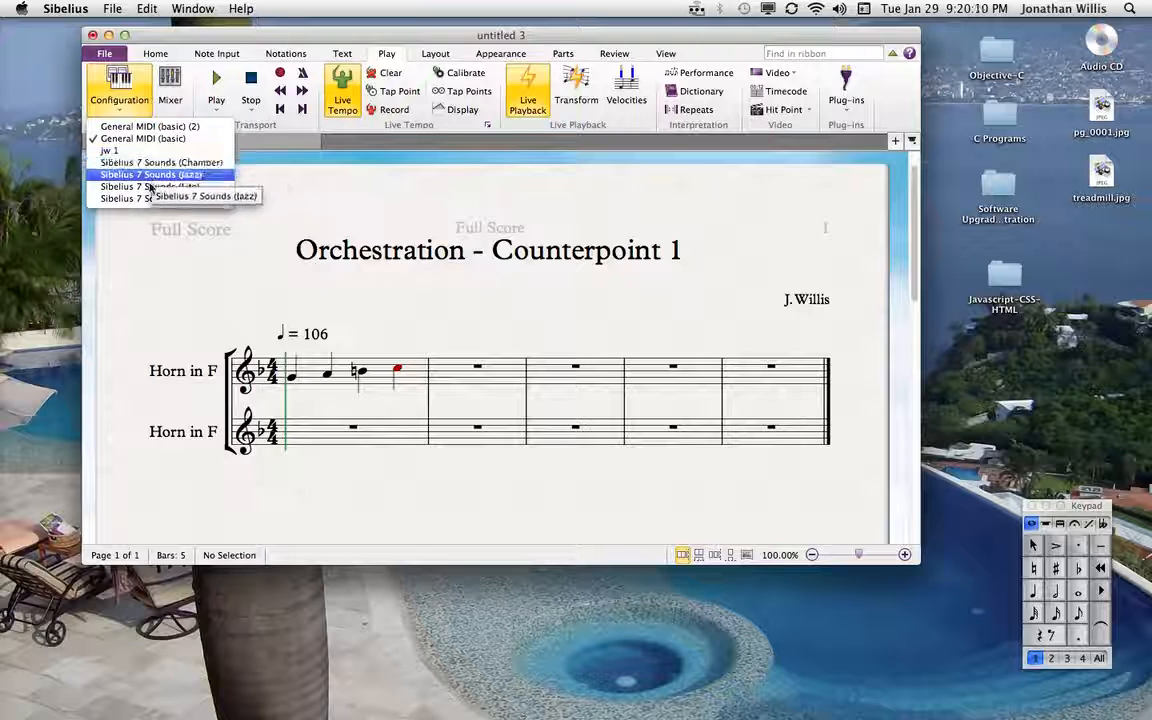
pyautogui.moveTo(150, 188)
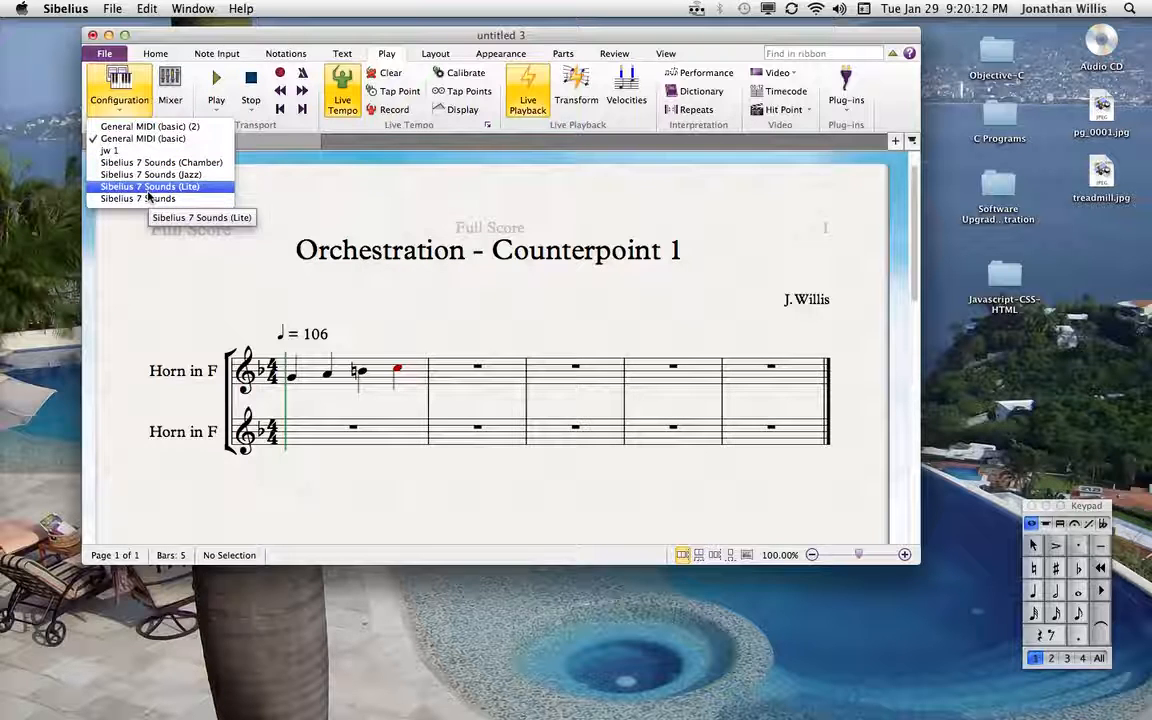
pyautogui.moveTo(138, 198)
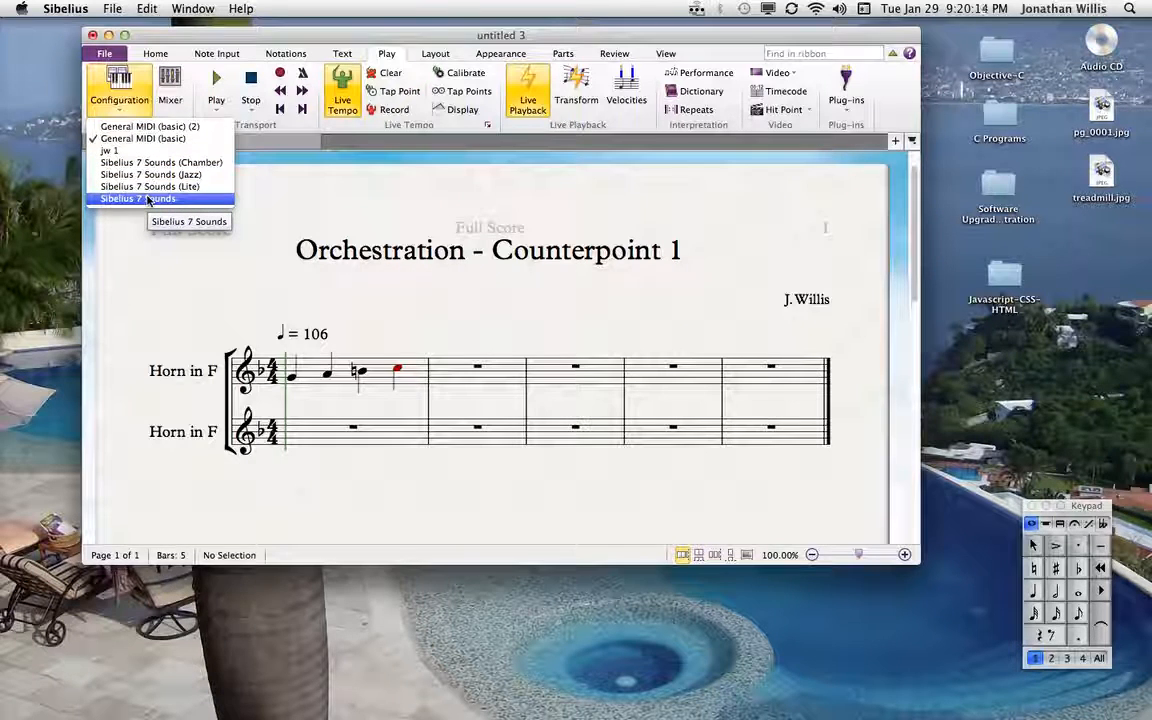
pyautogui.moveTo(160, 162)
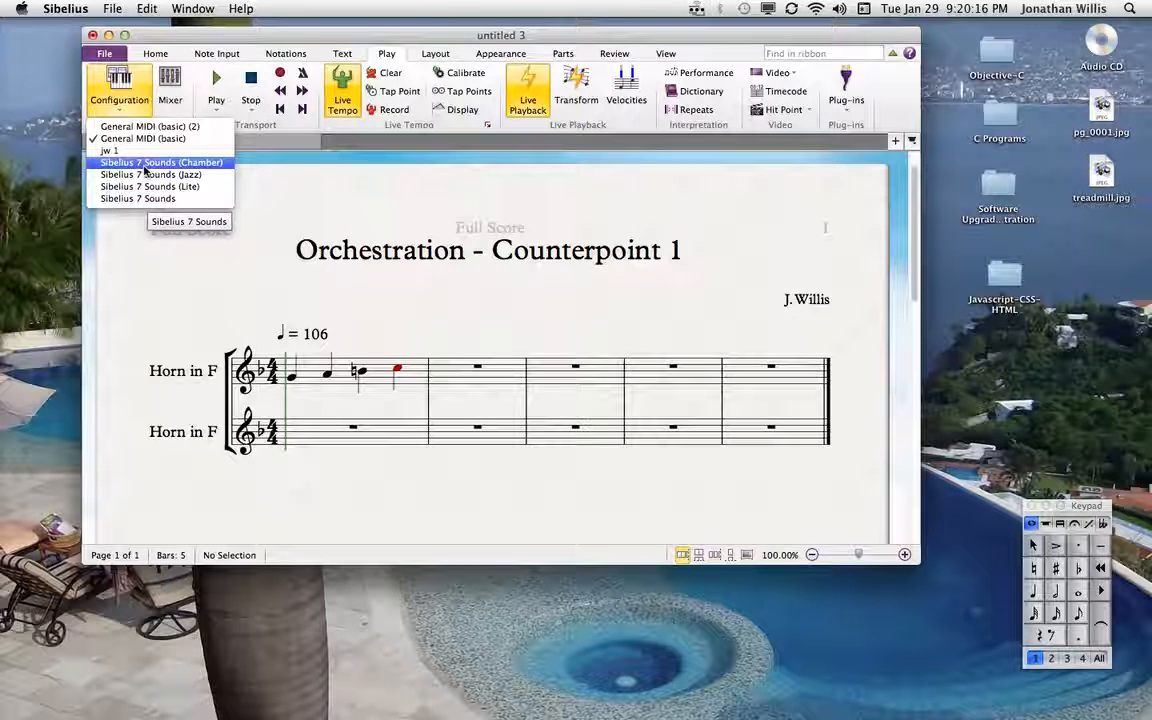